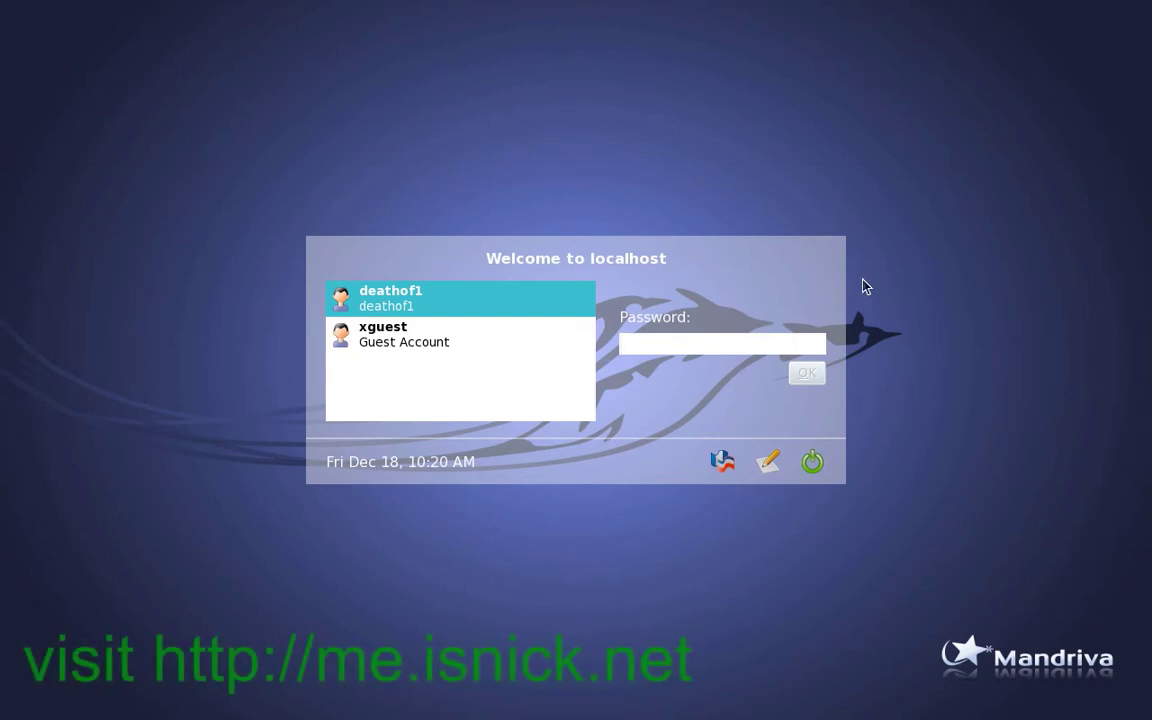
# Step: Log in to the Mandriva desktop with the first user account's password
pyautogui.write('••')
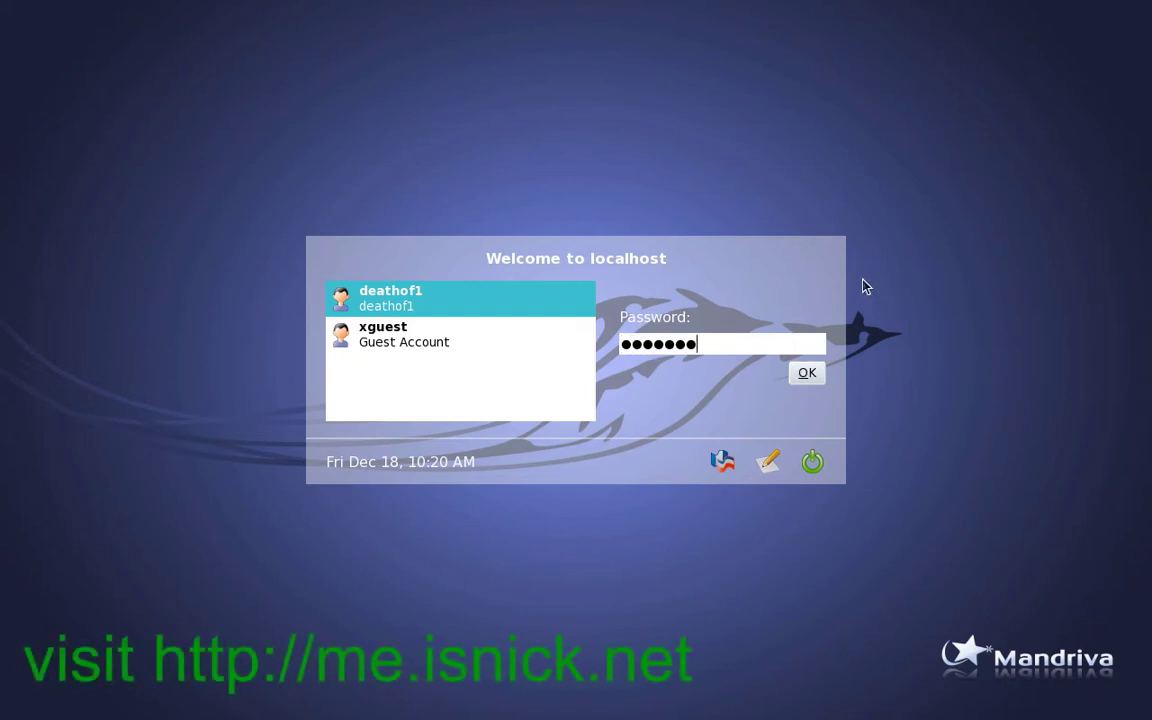
pyautogui.click(806, 372)
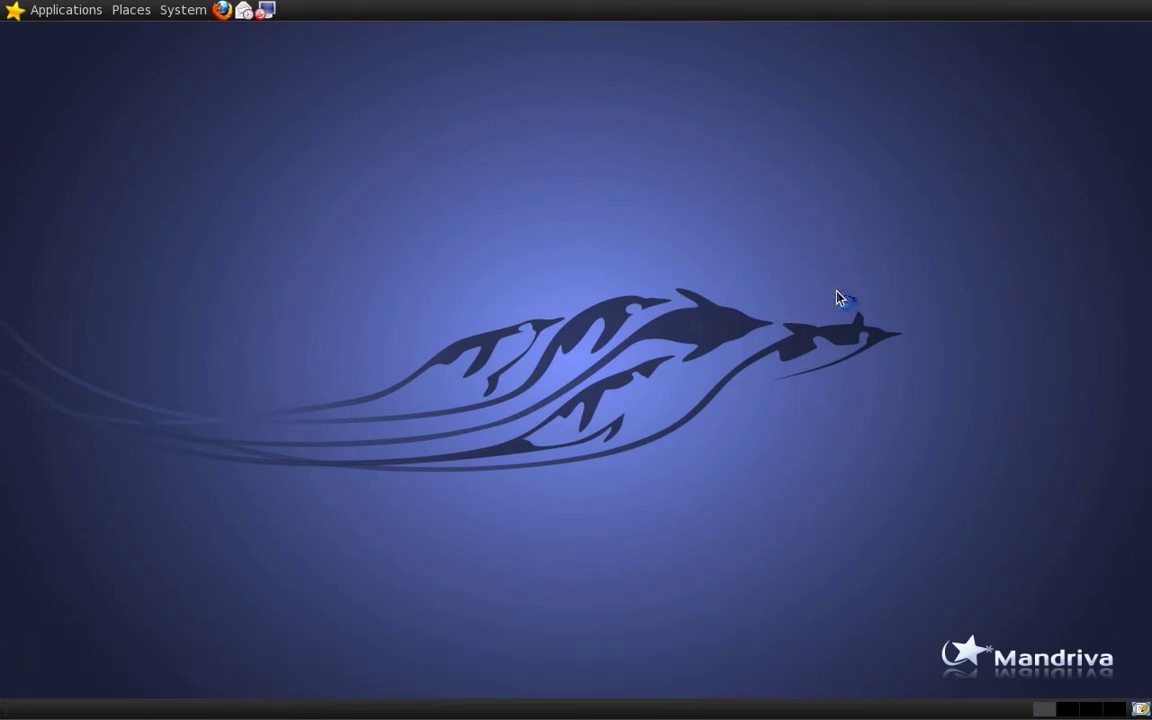
pyautogui.moveTo(838, 302)
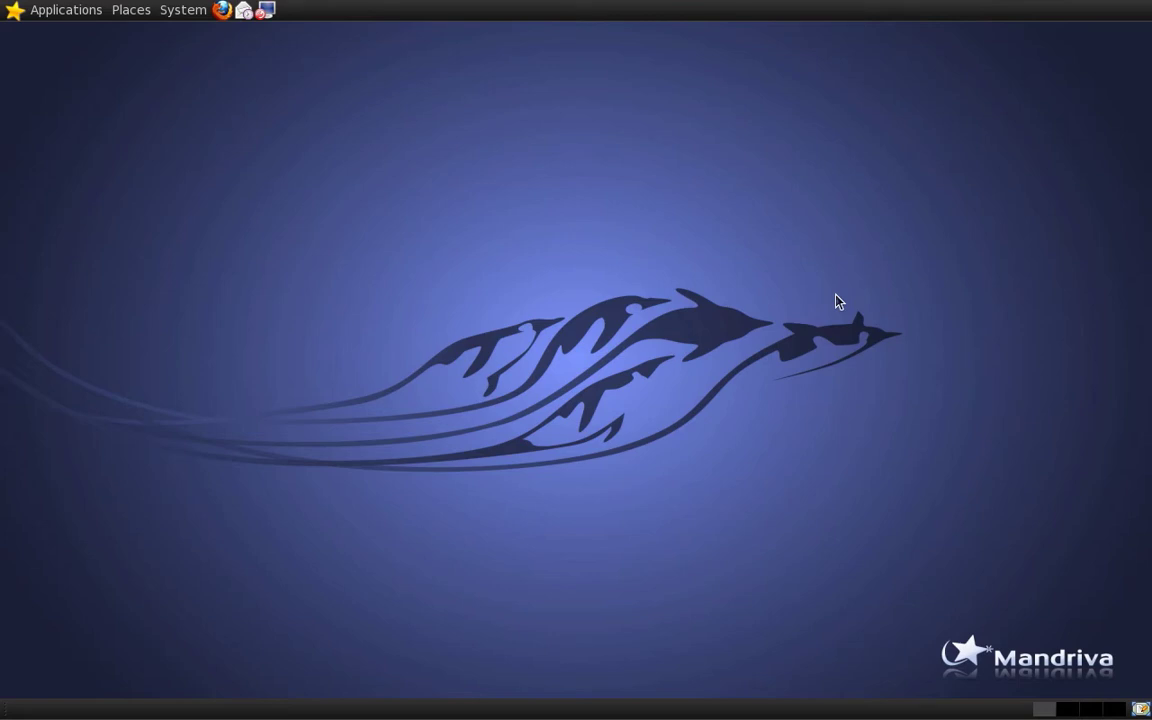
pyautogui.moveTo(836, 300)
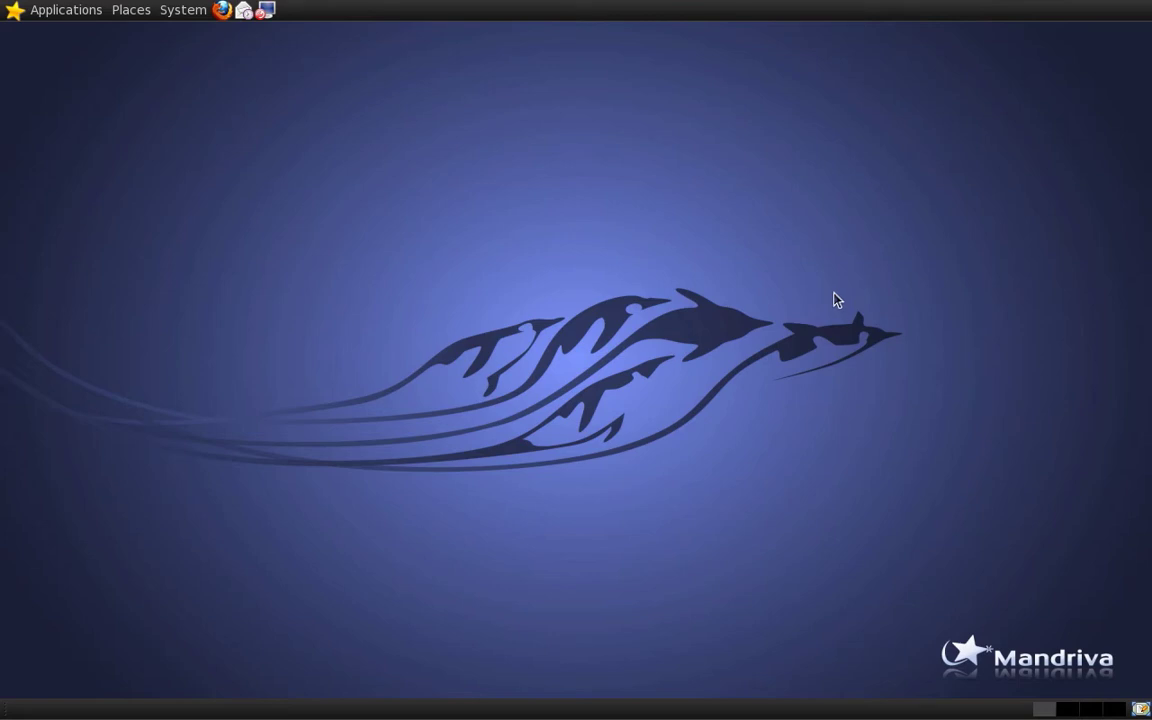
pyautogui.moveTo(130, 8)
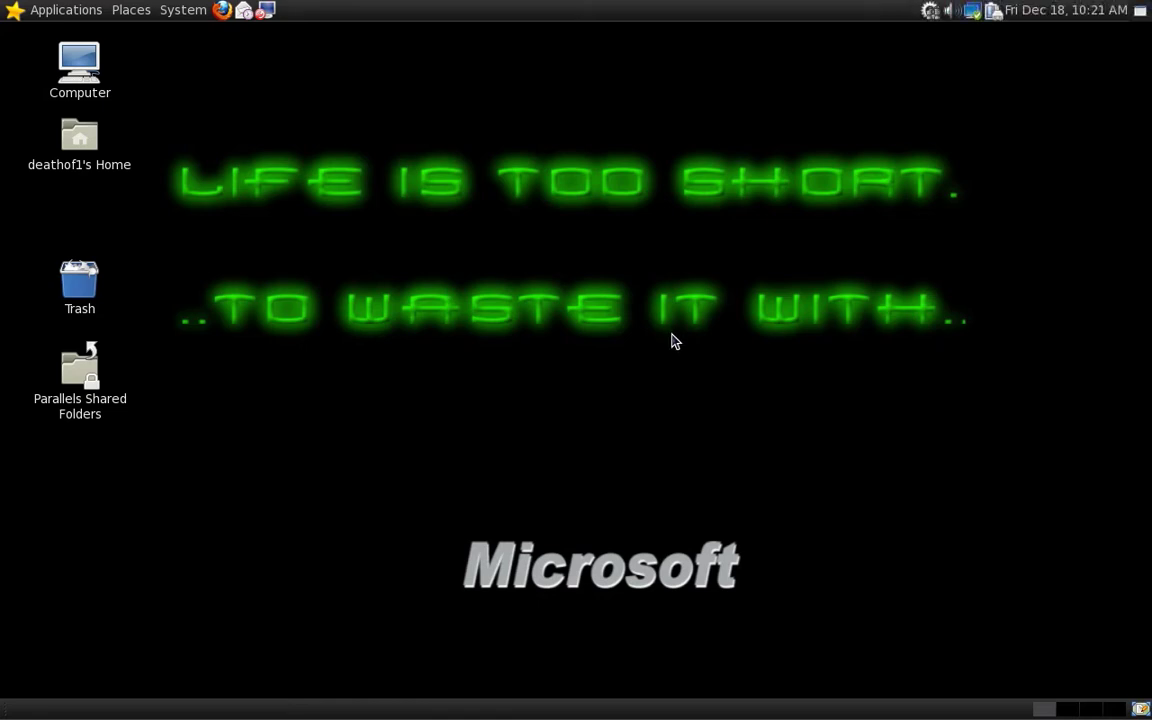
pyautogui.moveTo(628, 344)
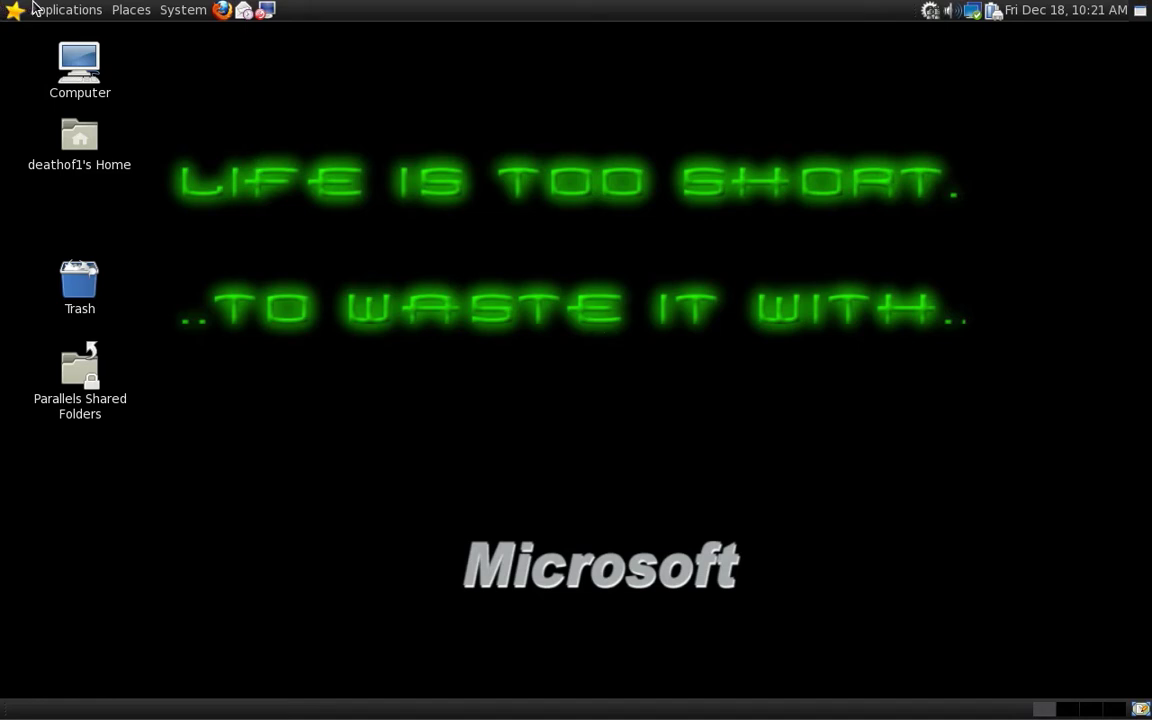
pyautogui.moveTo(98, 18)
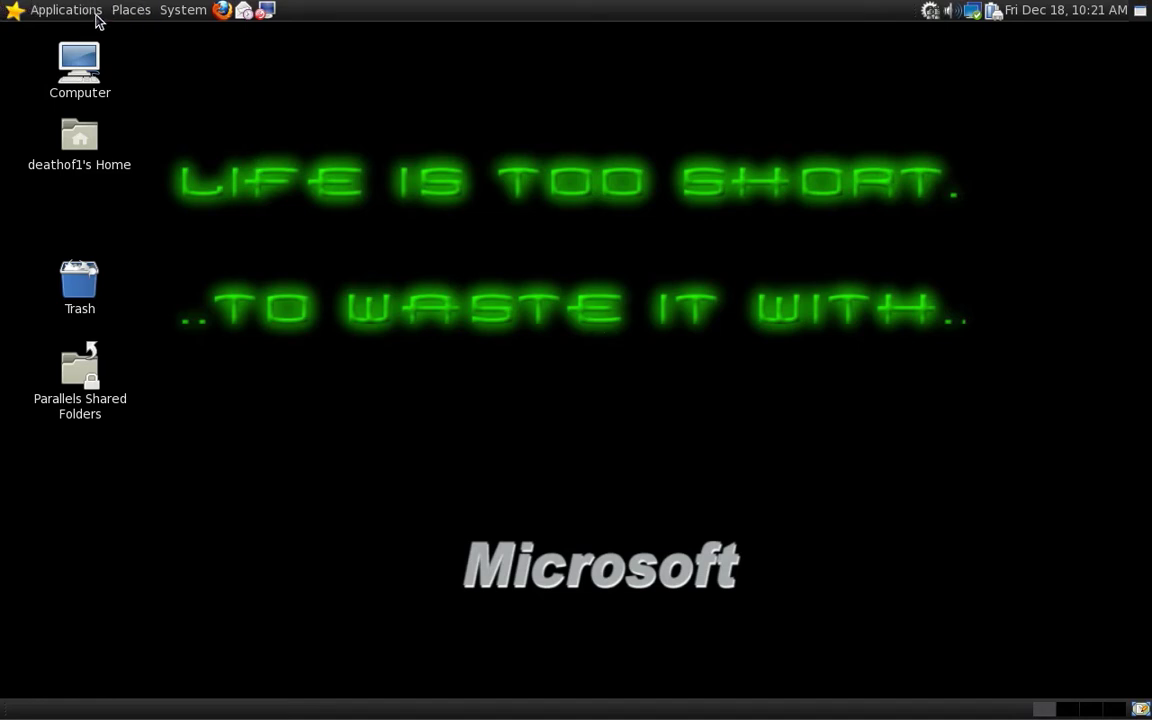
# Step: Launch Software Management from Applications and authenticate with the root password
pyautogui.click(64, 8)
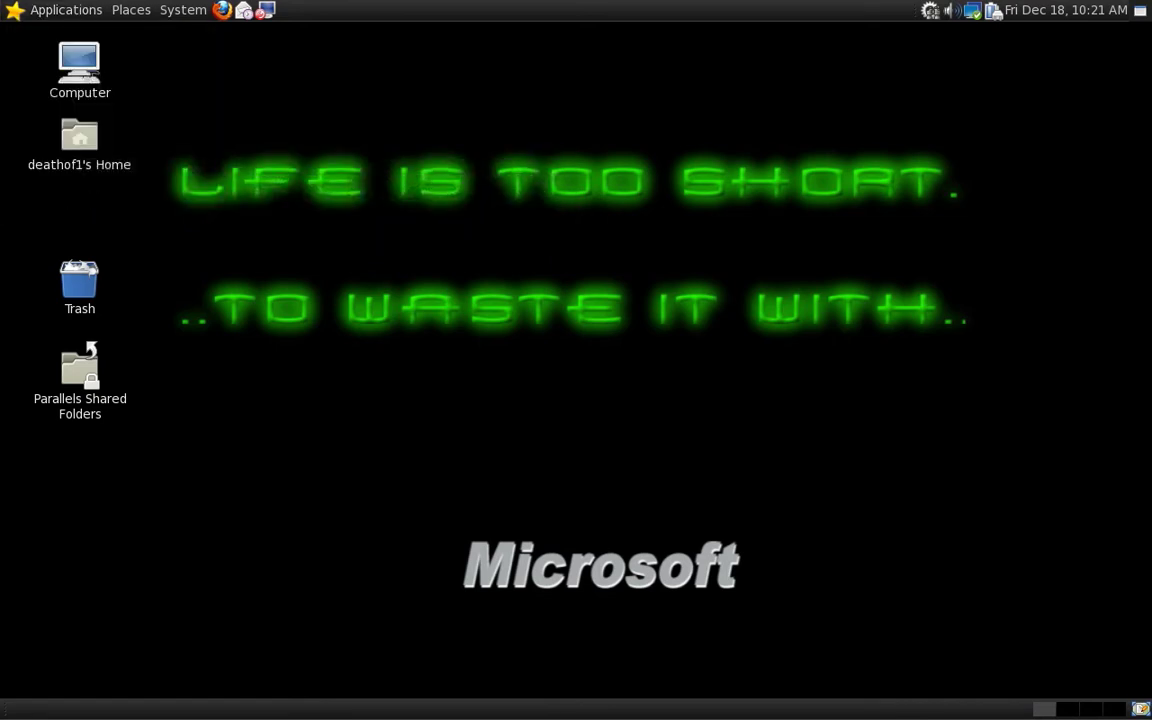
pyautogui.moveTo(662, 132)
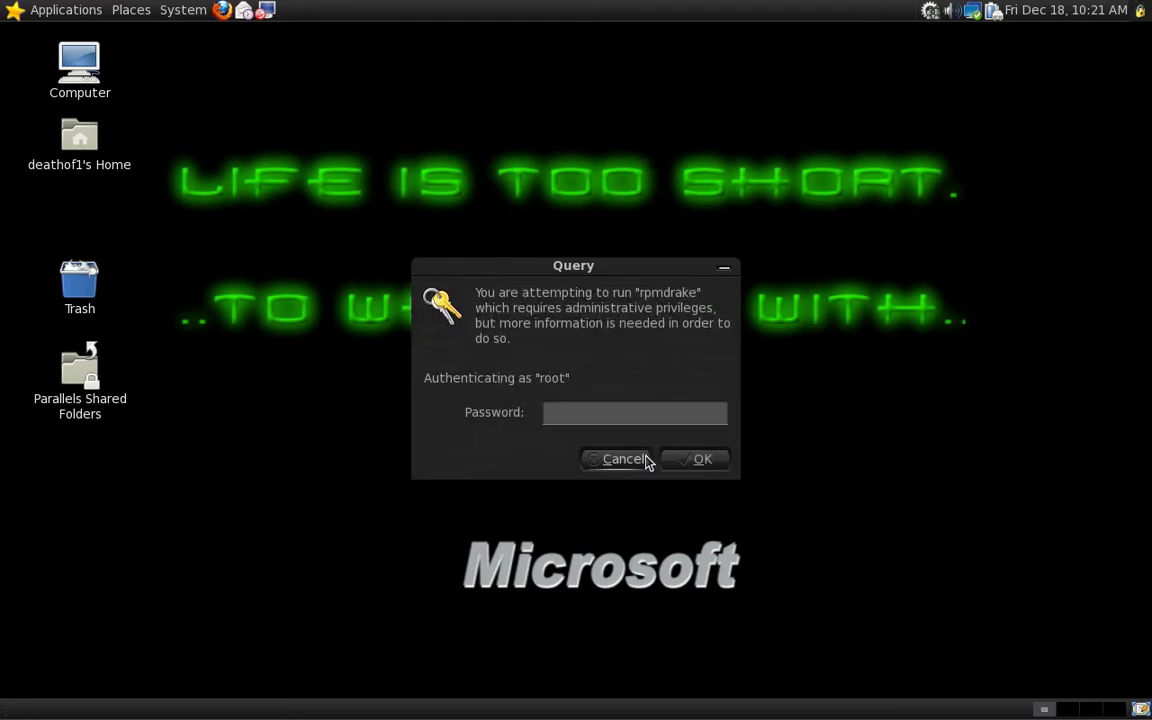
pyautogui.write('****')
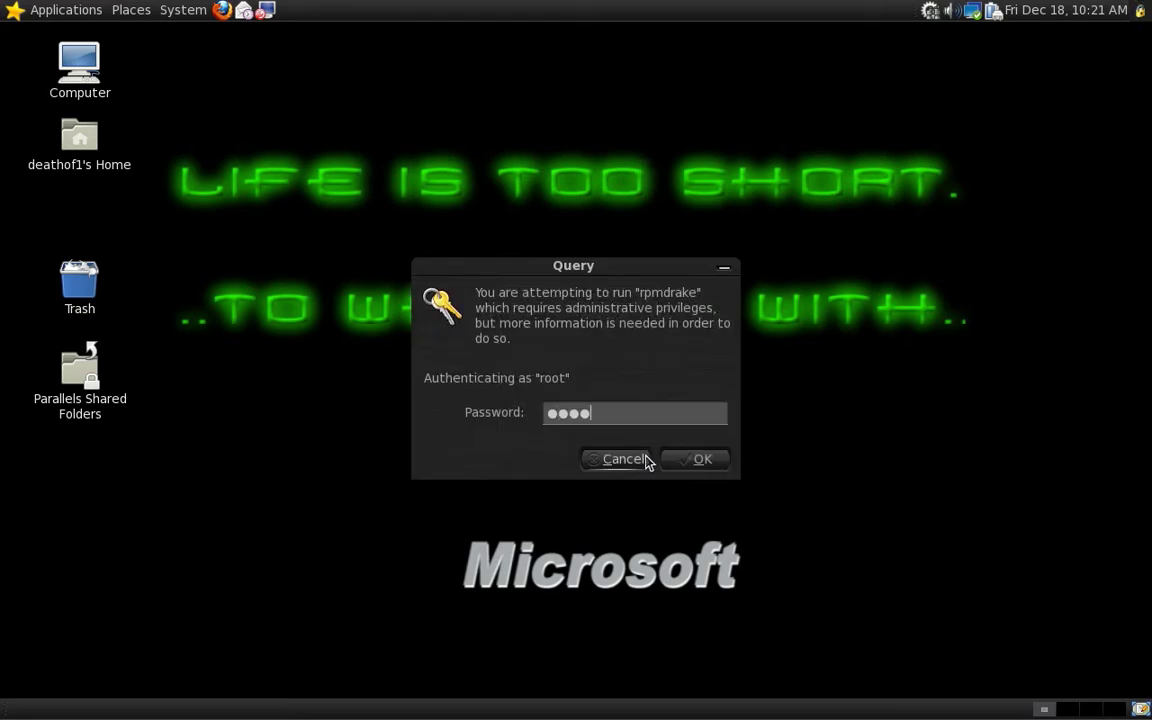
pyautogui.click(616, 458)
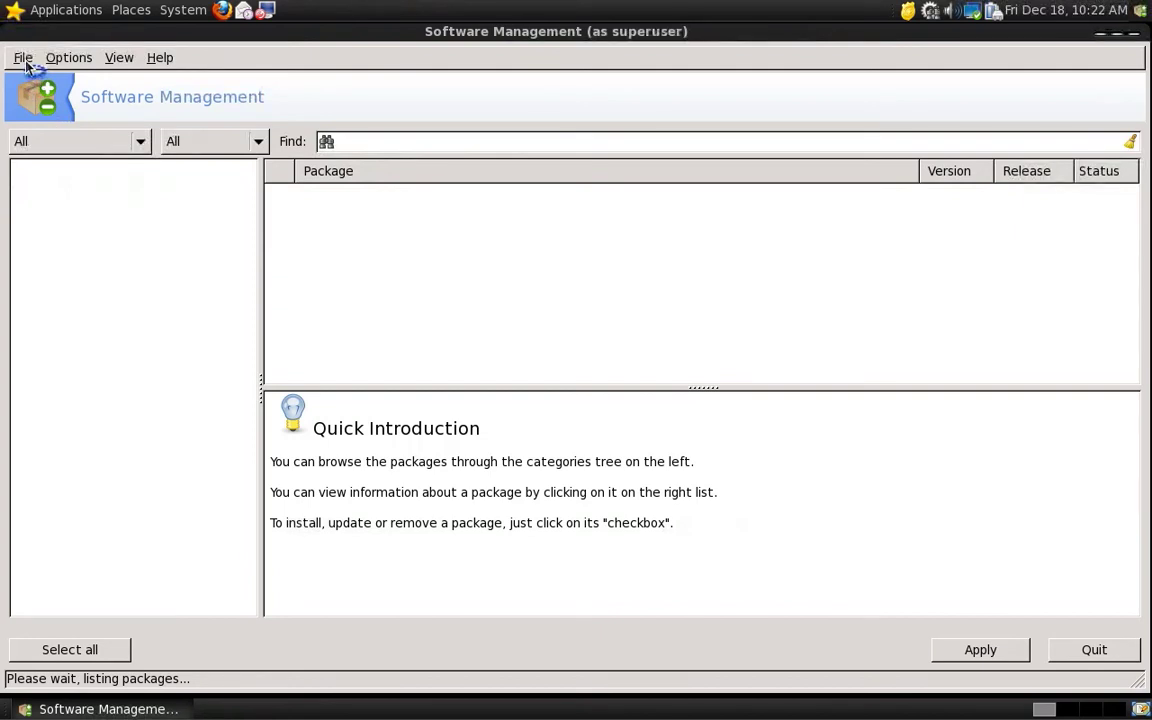
# Step: Filter the package list to 'Packages with GUI' that are 'Not installed'
pyautogui.click(120, 56)
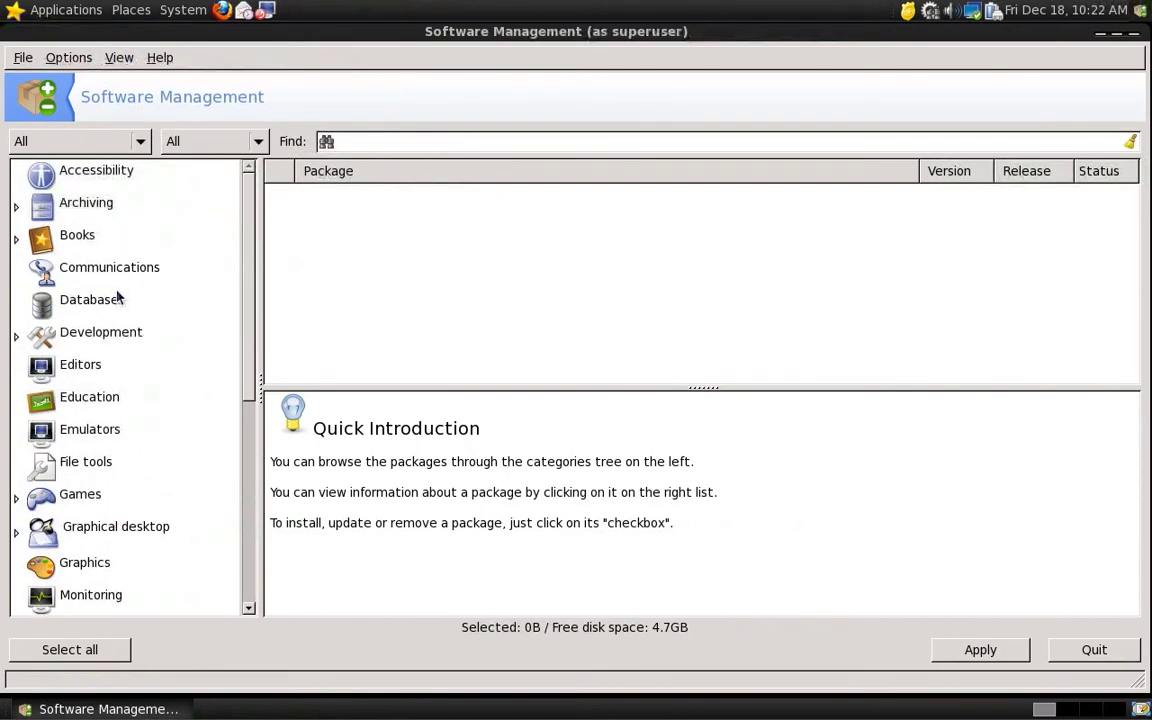
pyautogui.scroll(-3)
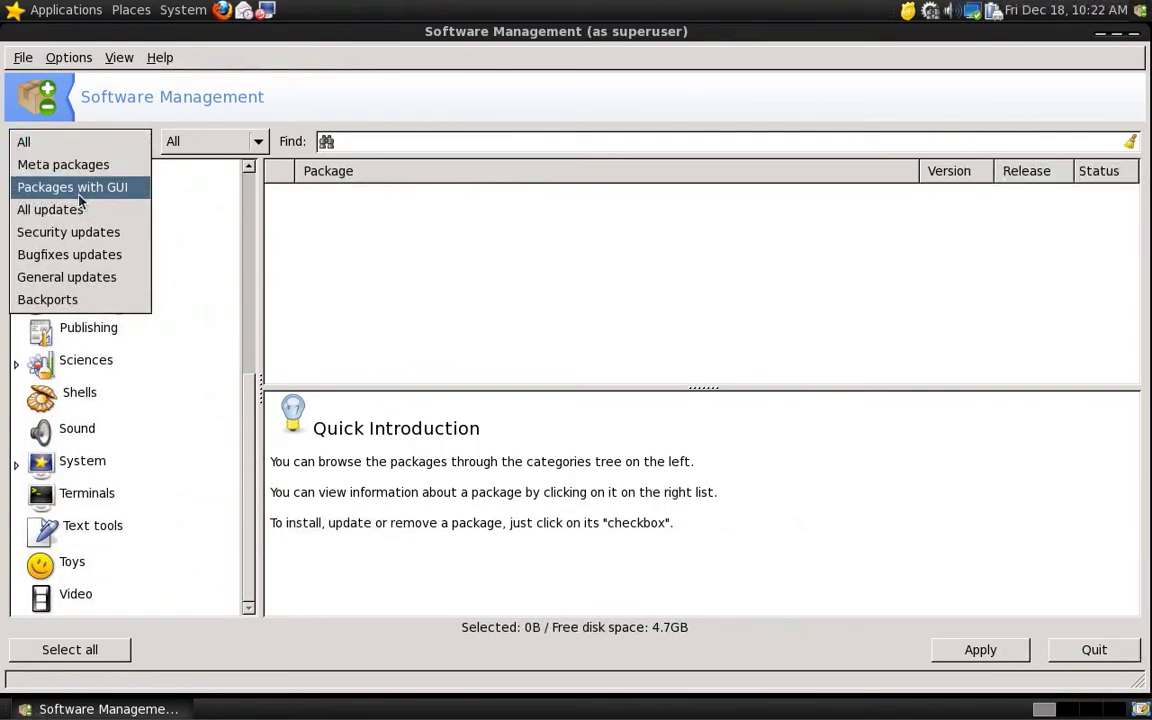
pyautogui.click(72, 188)
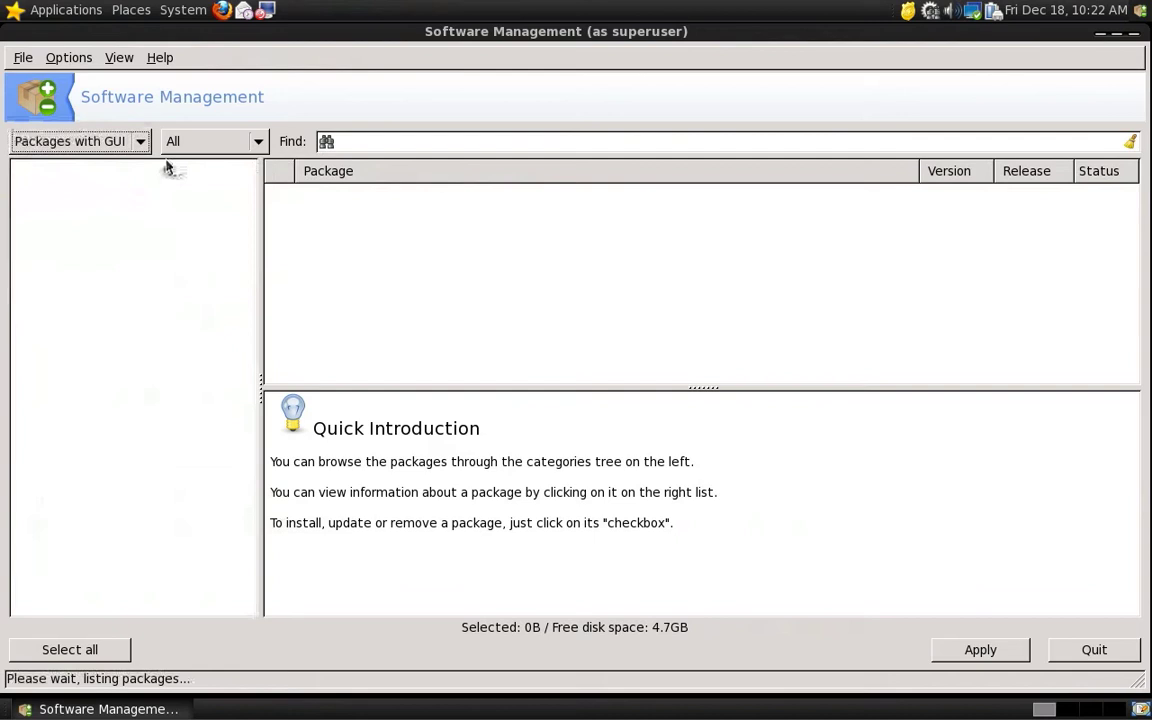
pyautogui.click(212, 140)
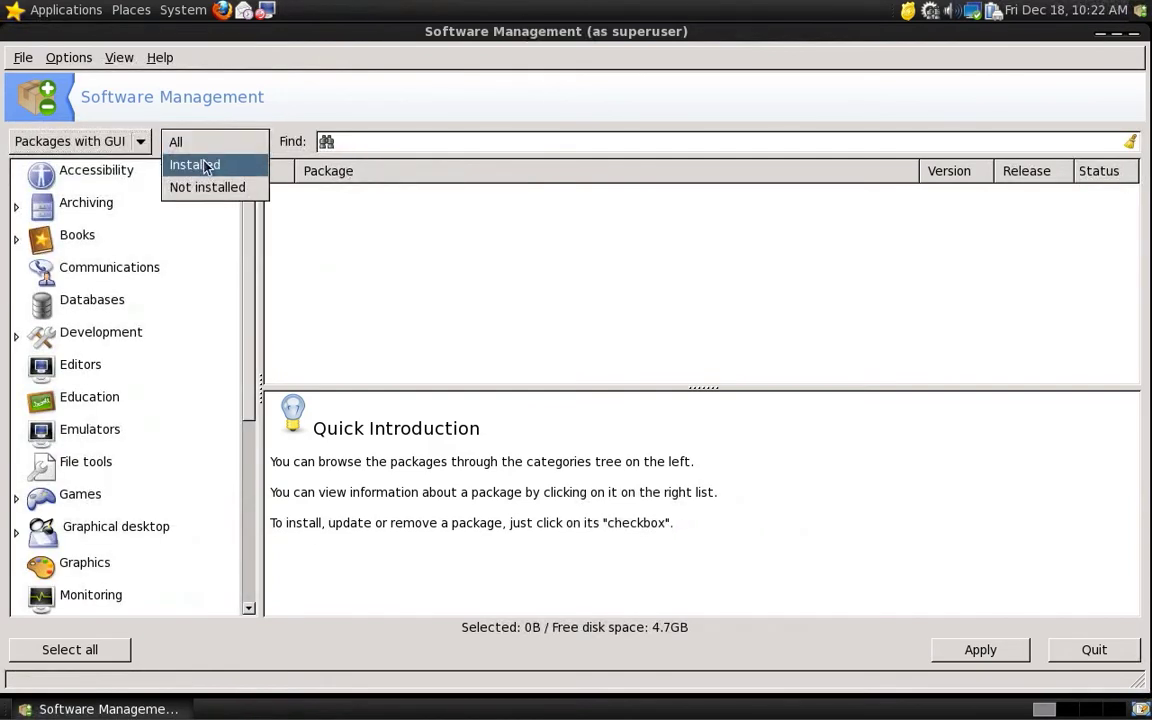
pyautogui.click(208, 188)
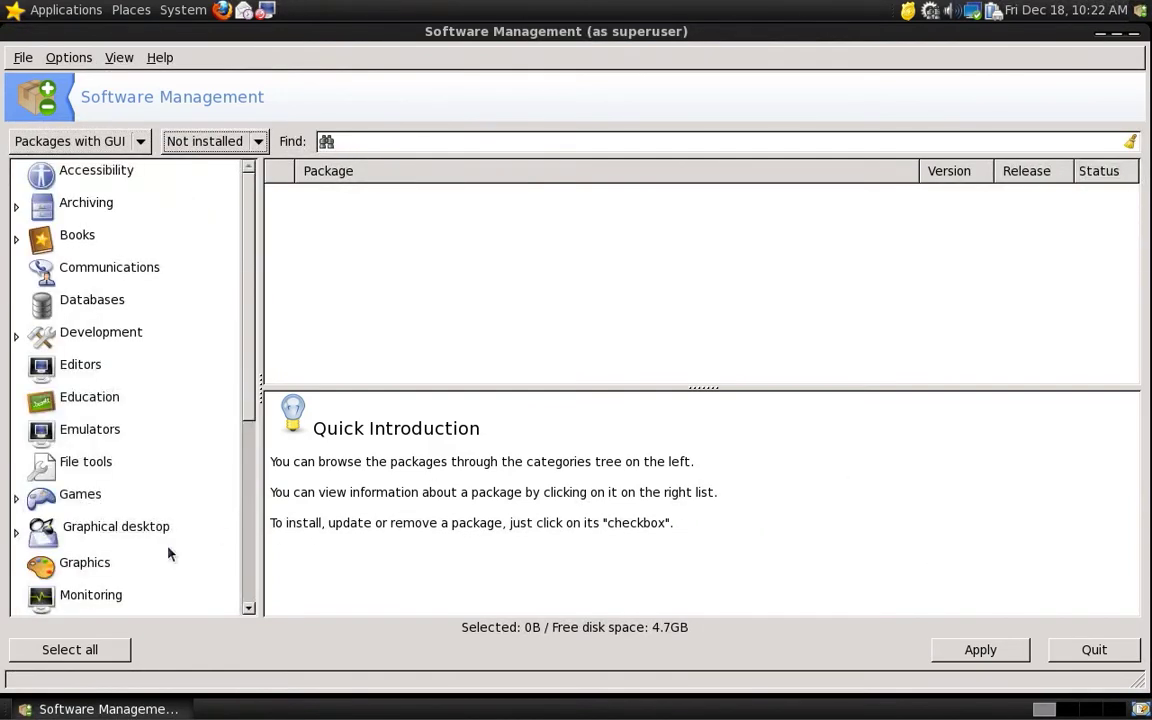
pyautogui.click(400, 140)
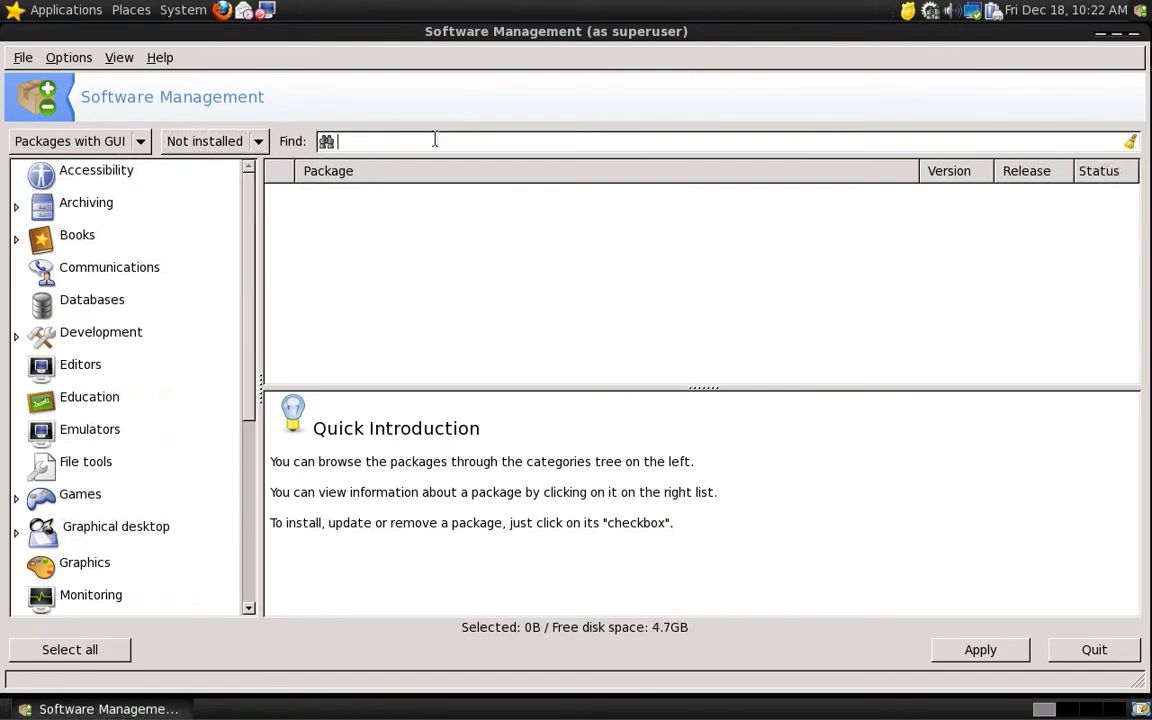
# Step: Find xchat, mark it with its two required libraries and confirm installing the three packages
pyautogui.write('xchat')
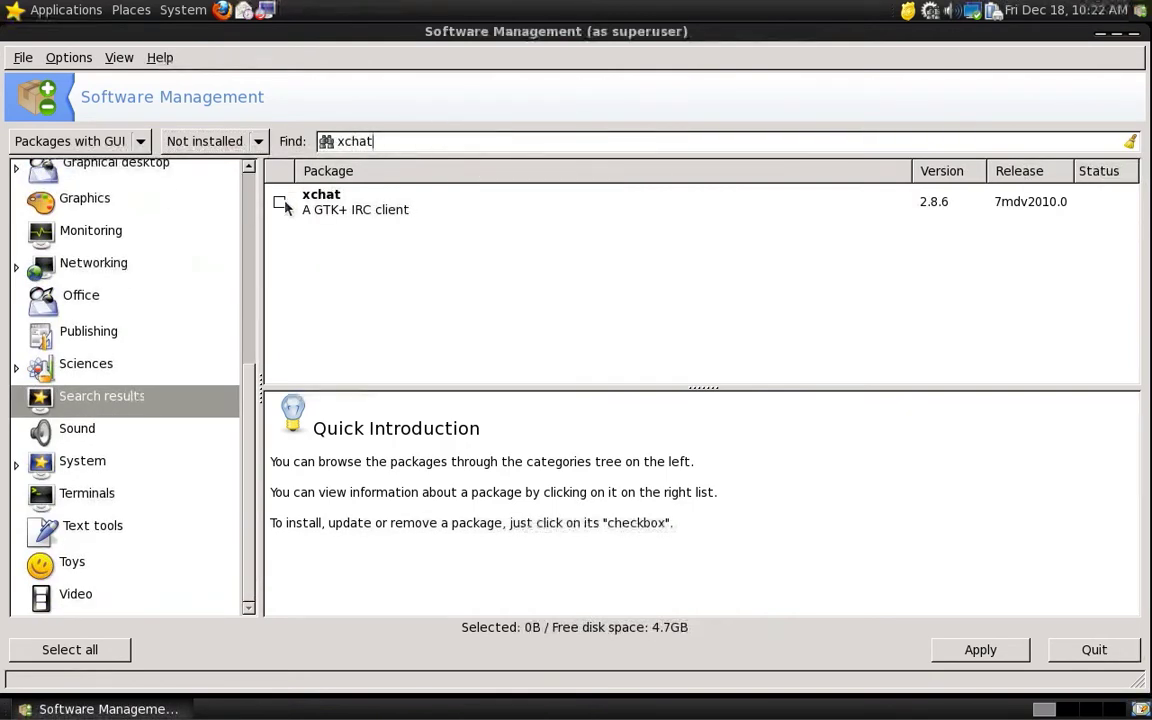
pyautogui.click(280, 202)
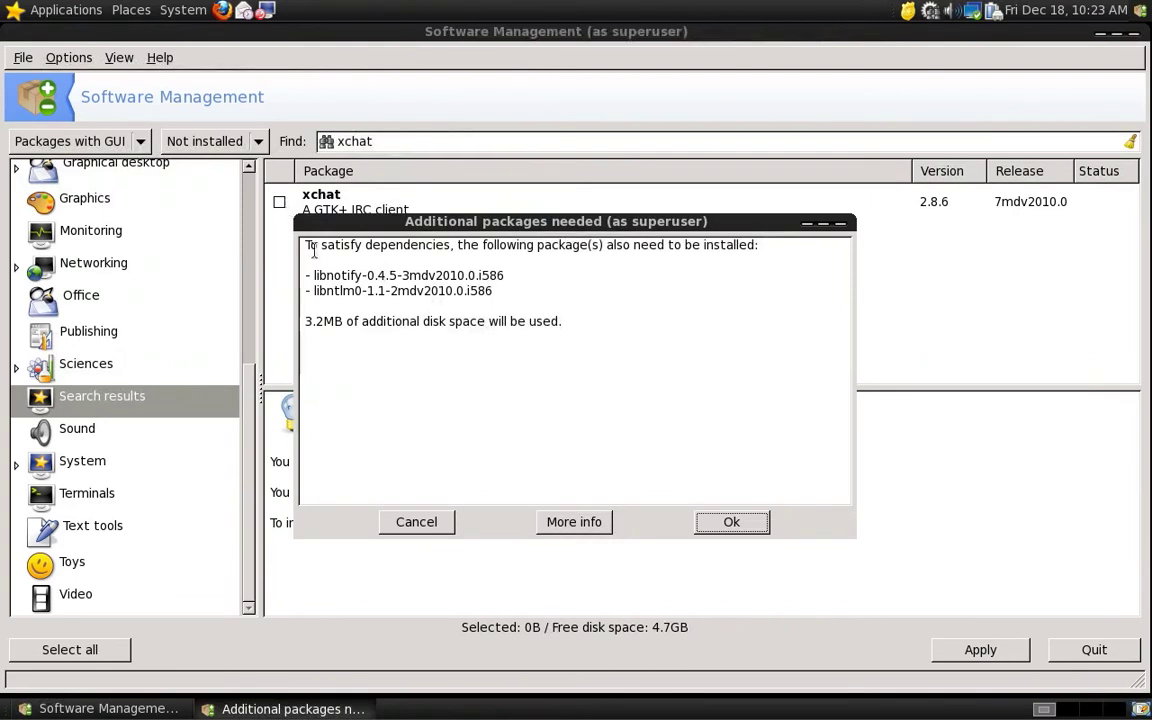
pyautogui.moveTo(658, 504)
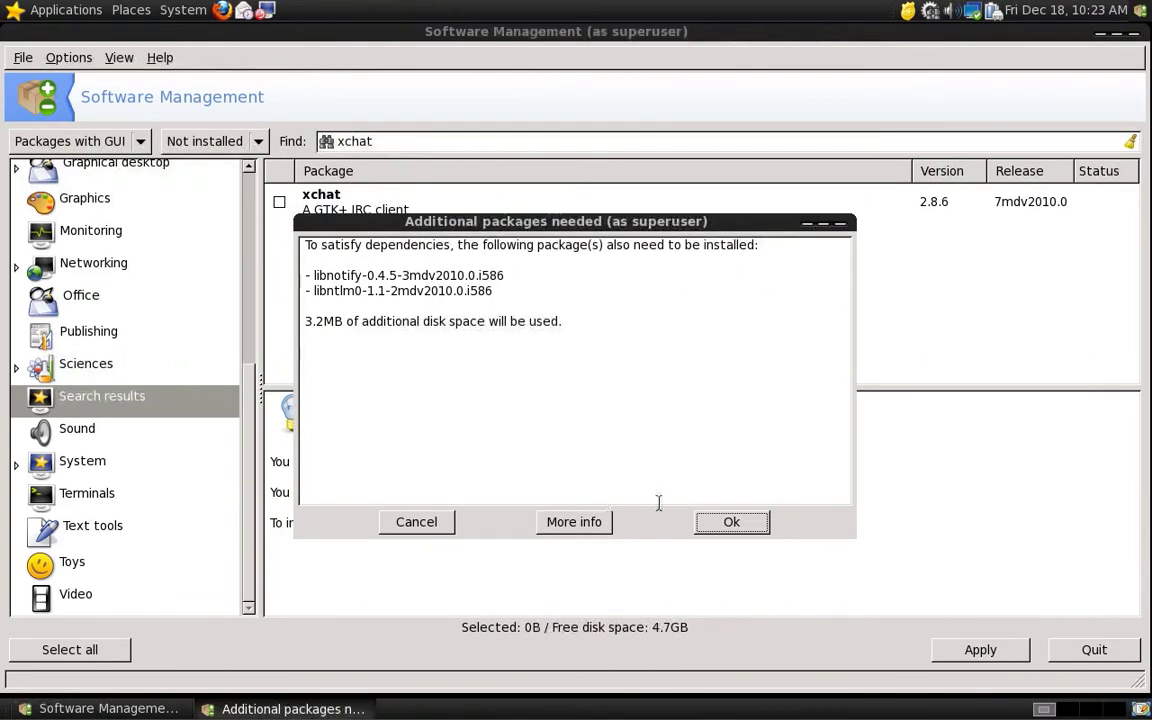
pyautogui.click(730, 520)
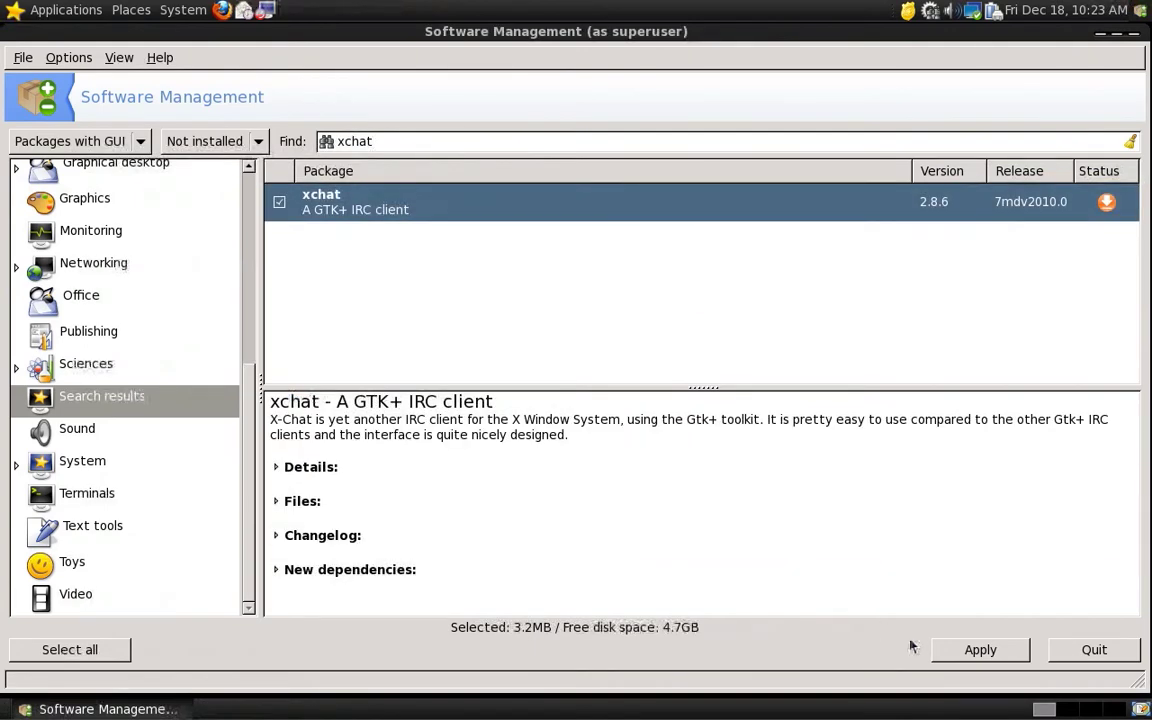
pyautogui.click(980, 648)
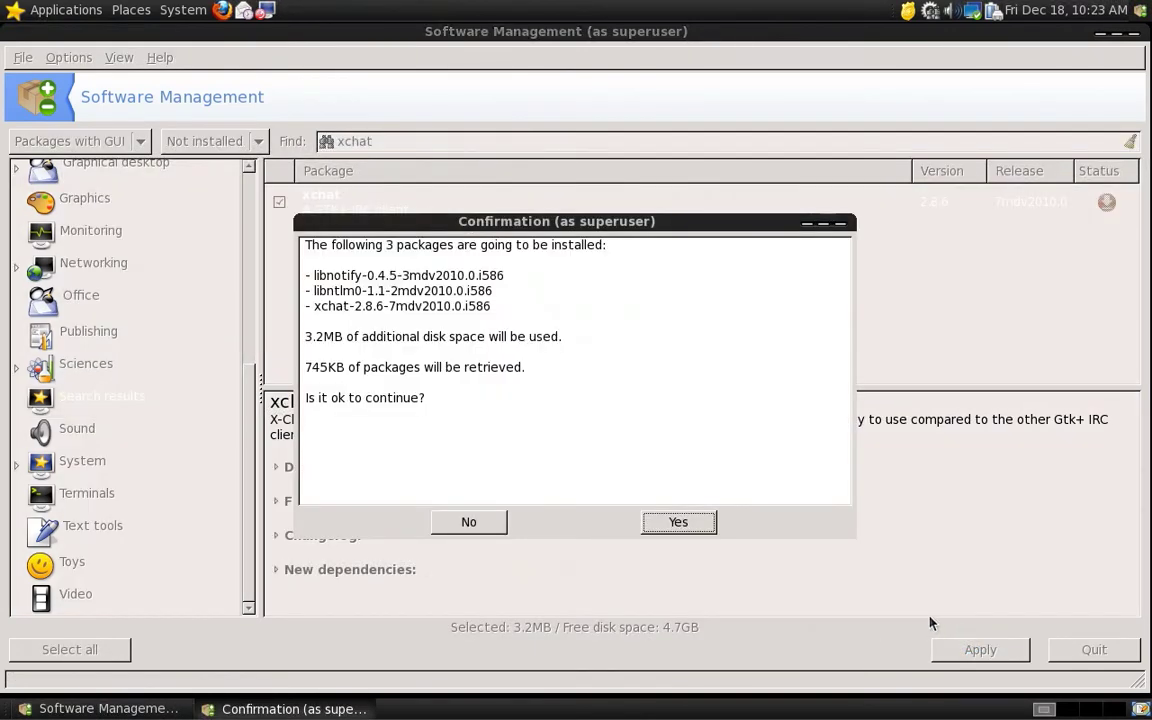
pyautogui.click(676, 520)
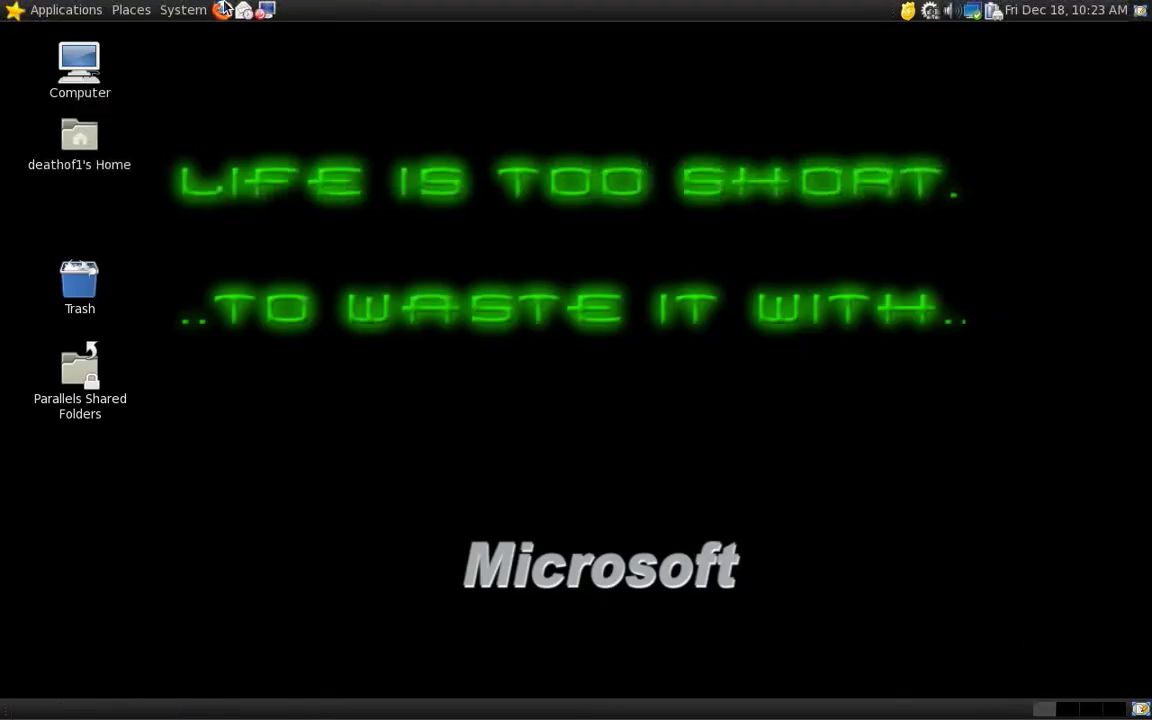
# Step: Show the System menu's Preferences list with Appearance, Display and Keyboard tools
pyautogui.click(184, 8)
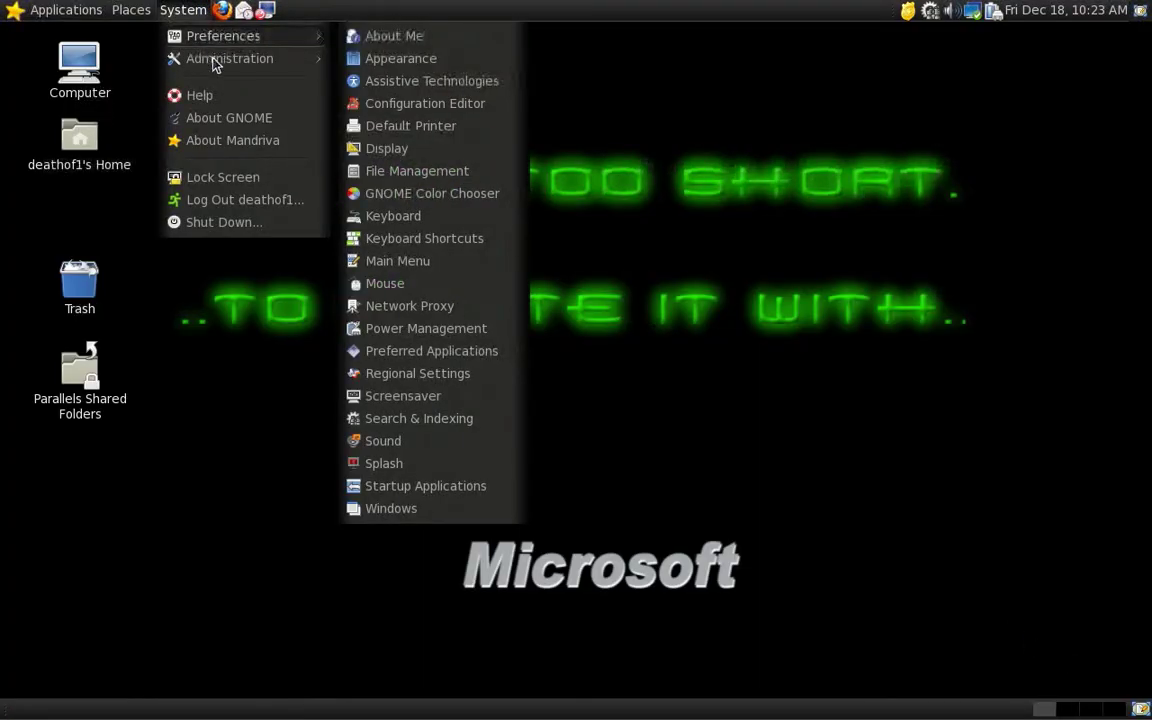
pyautogui.moveTo(228, 58)
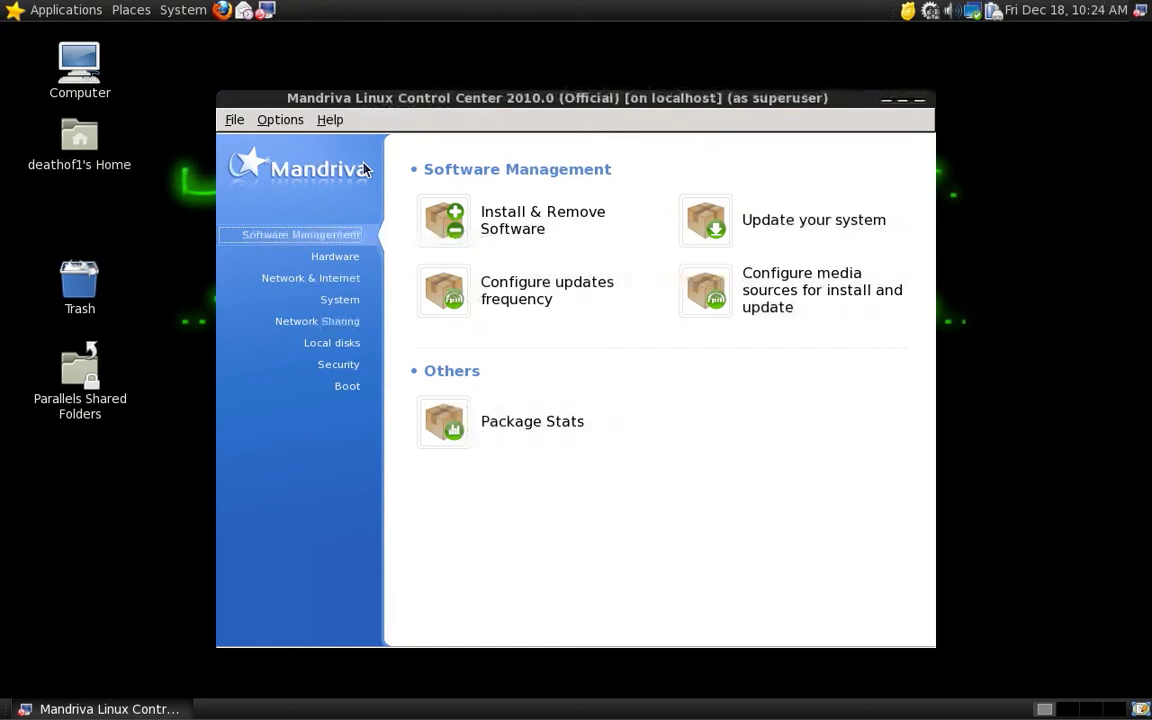
pyautogui.moveTo(336, 256)
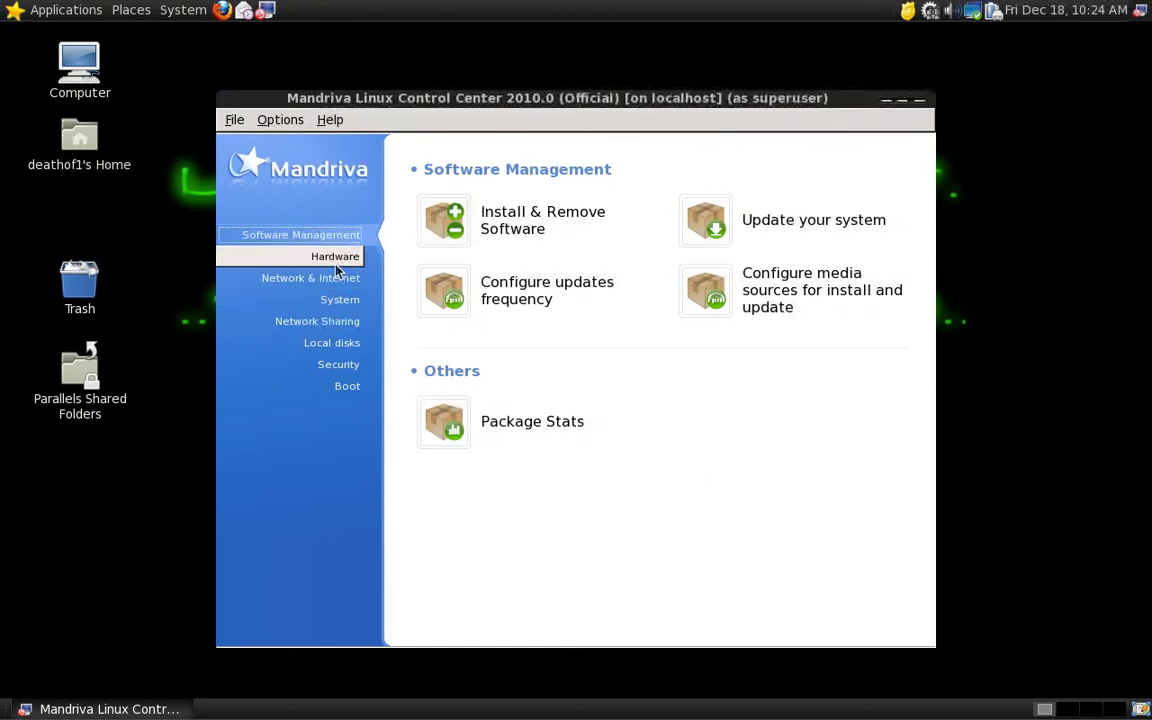
# Step: Browse Control Center categories Hardware, Network & Internet, System, Network Sharing, Local disks and Security
pyautogui.click(336, 256)
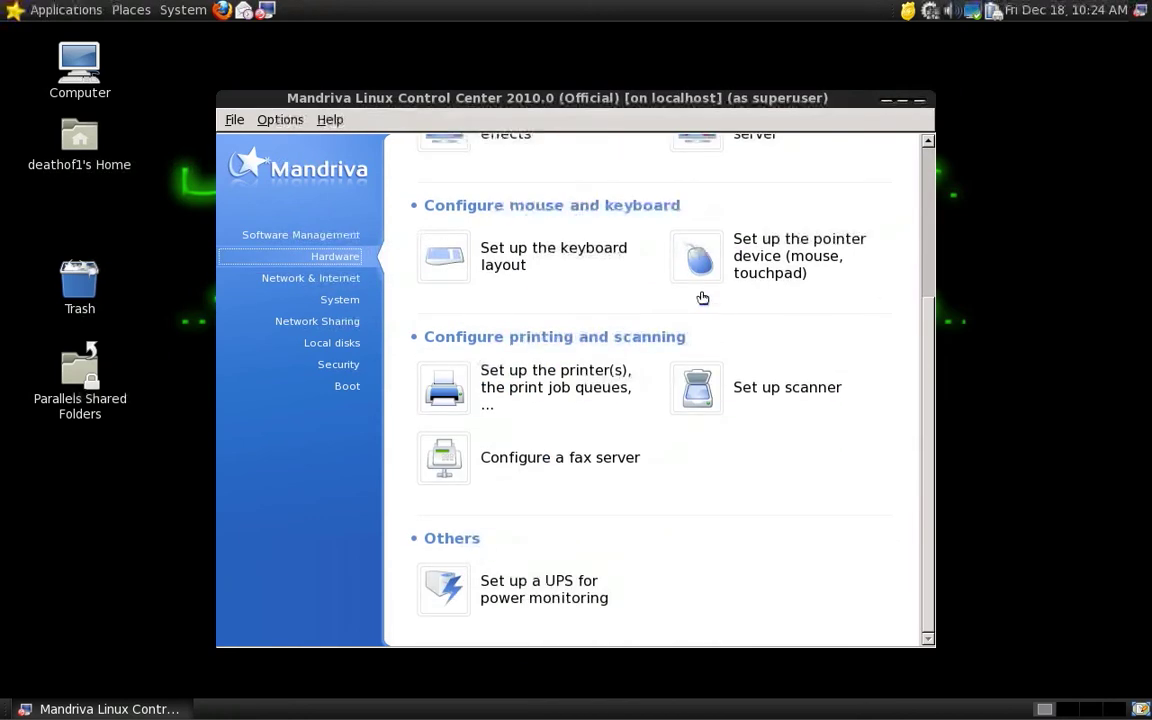
pyautogui.click(312, 278)
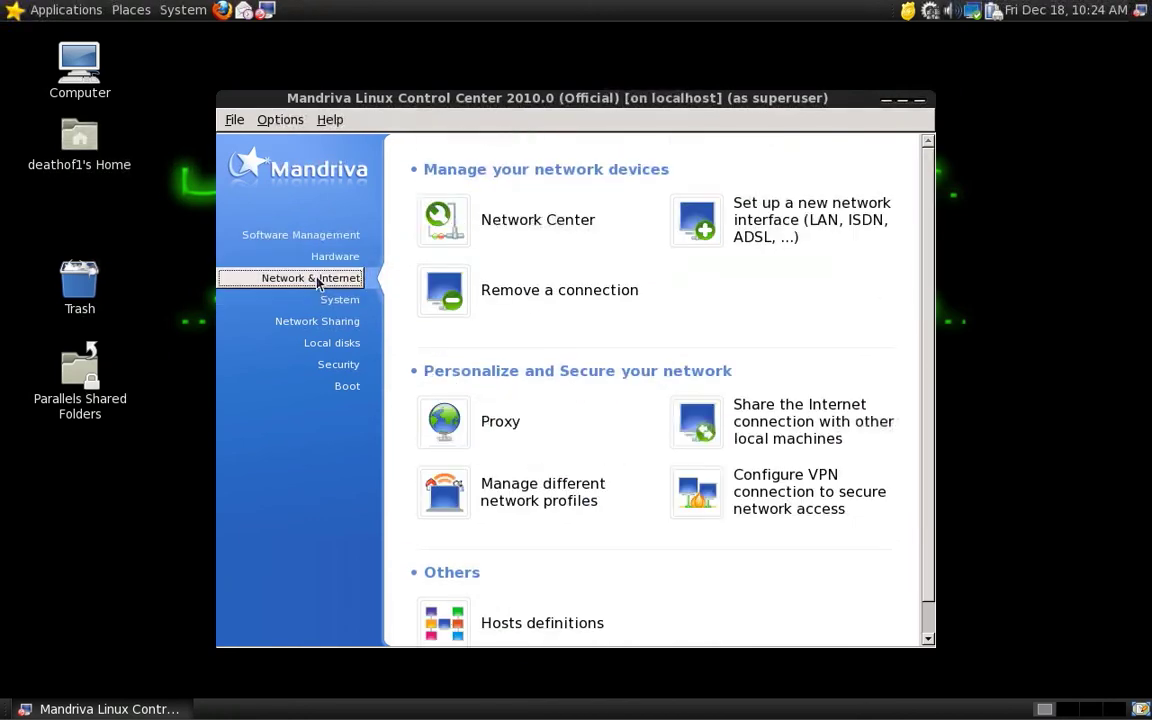
pyautogui.scroll(-3)
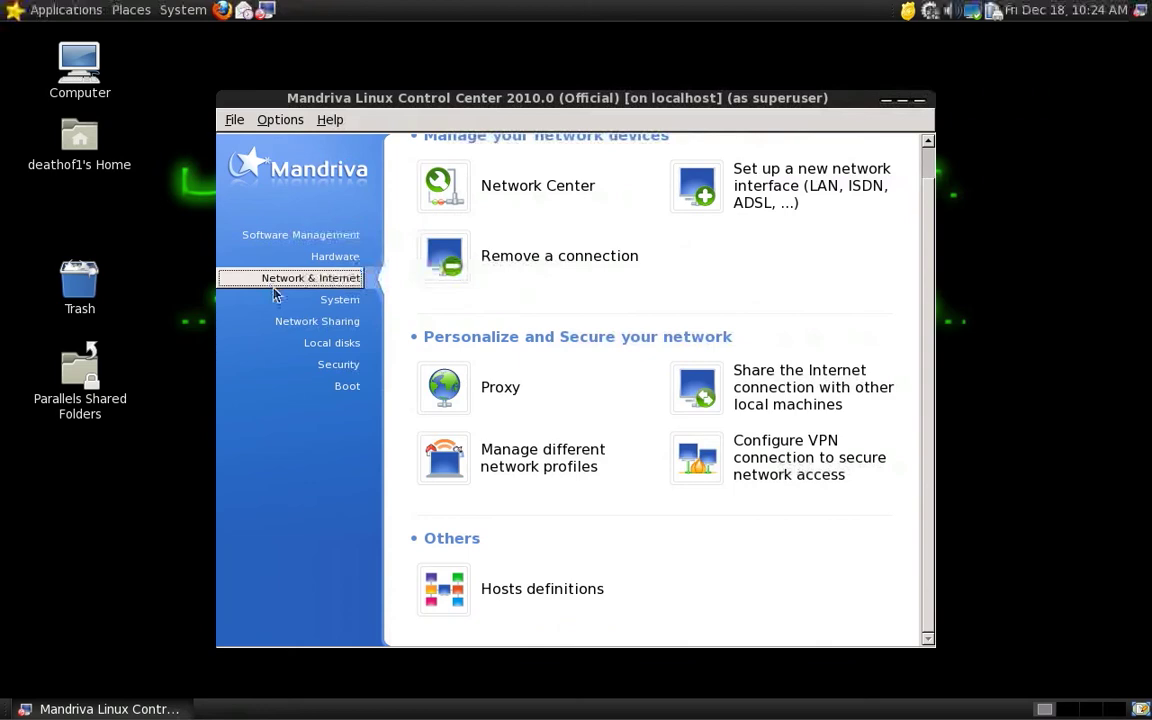
pyautogui.click(340, 300)
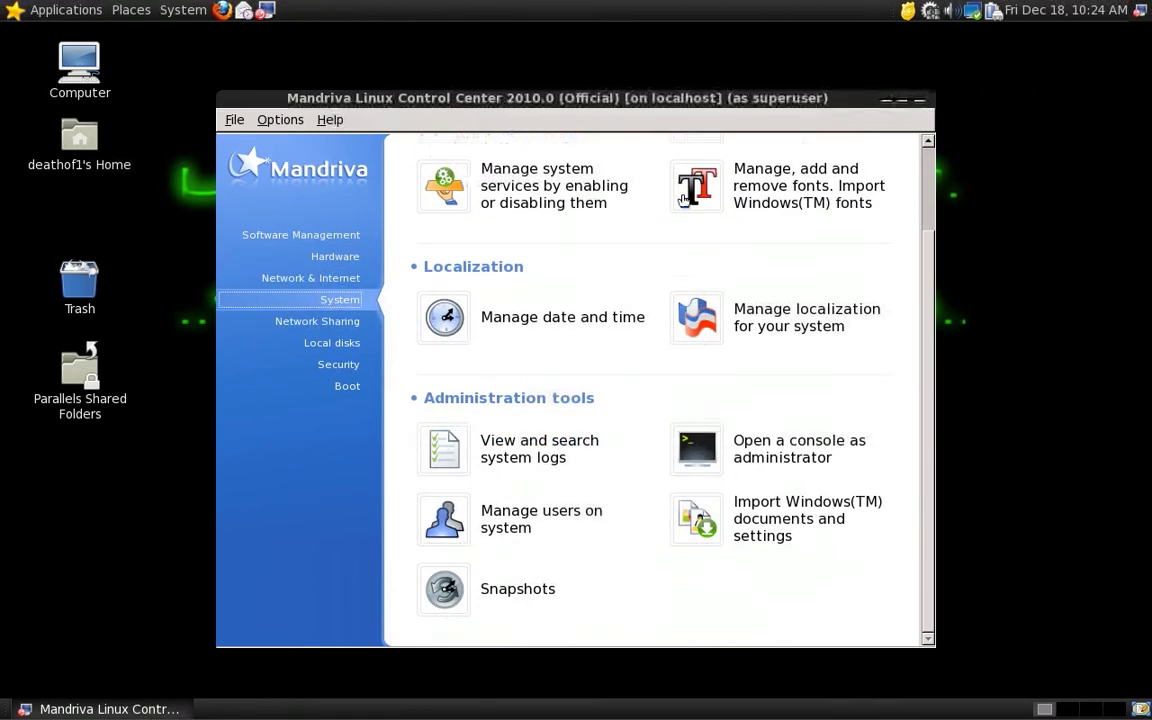
pyautogui.click(316, 320)
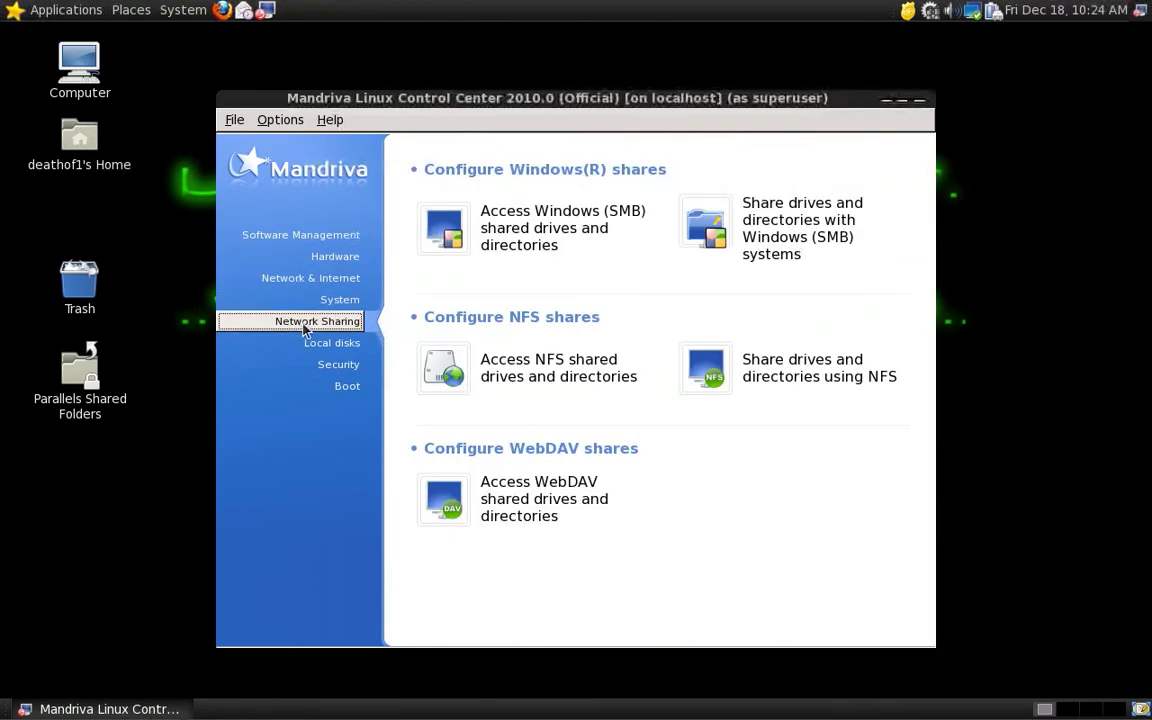
pyautogui.click(332, 342)
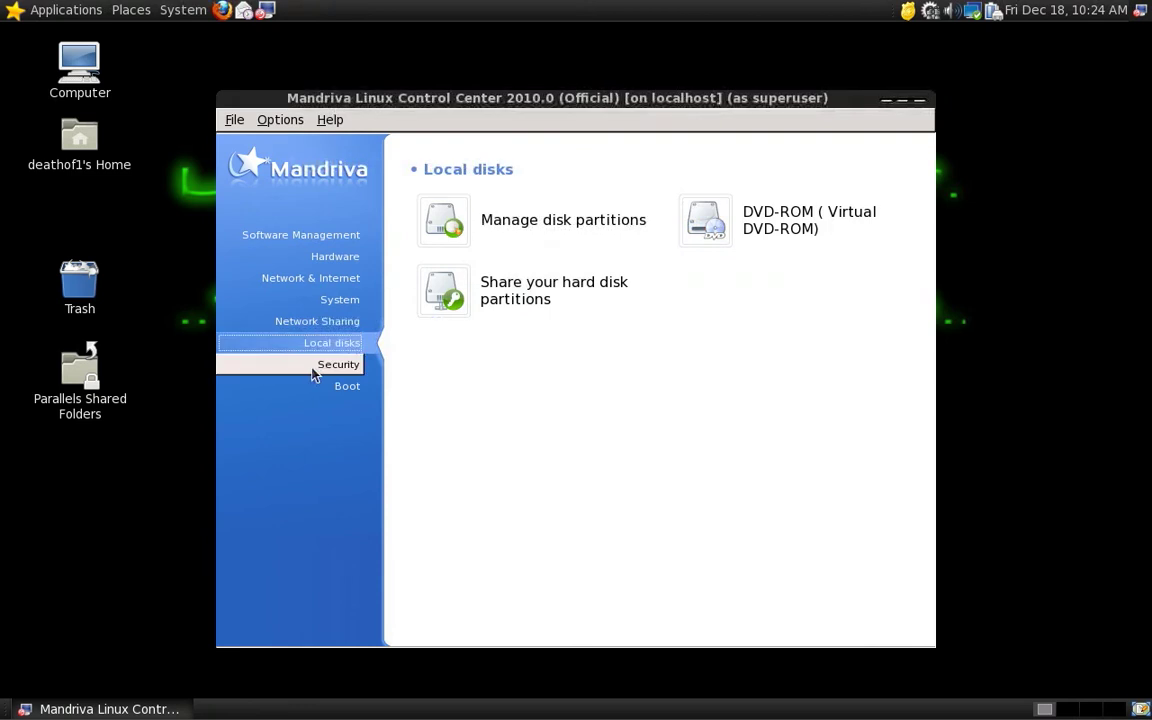
pyautogui.click(338, 364)
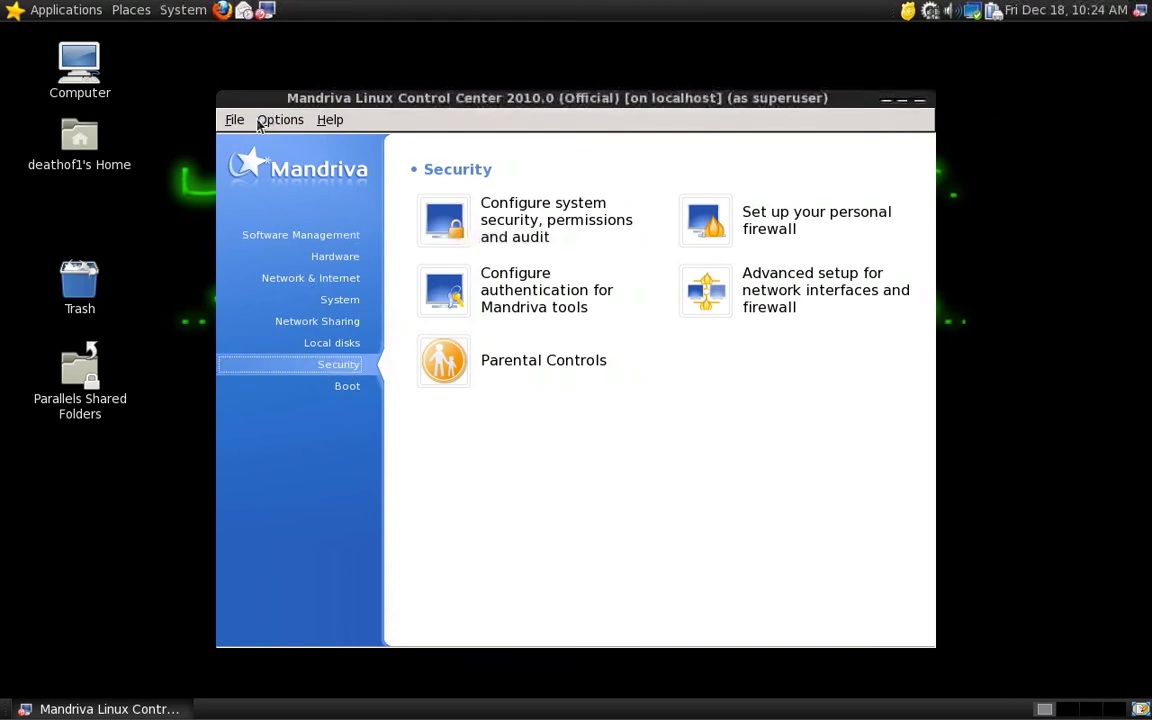
pyautogui.click(234, 120)
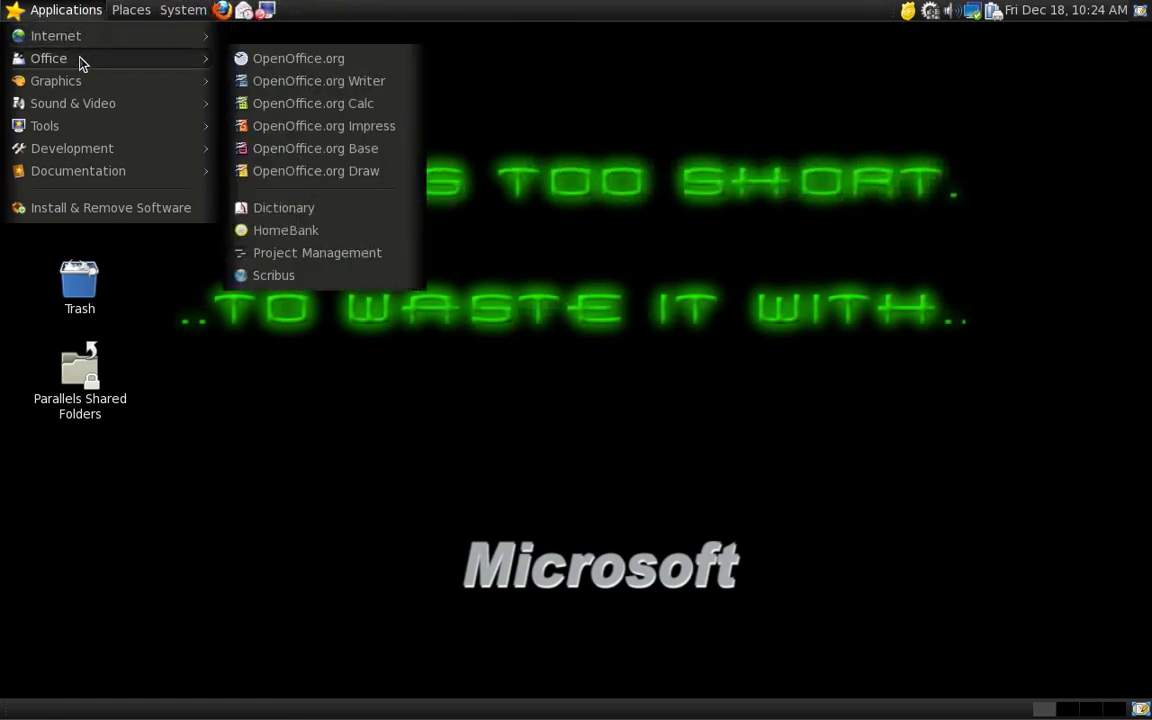
pyautogui.moveTo(72, 148)
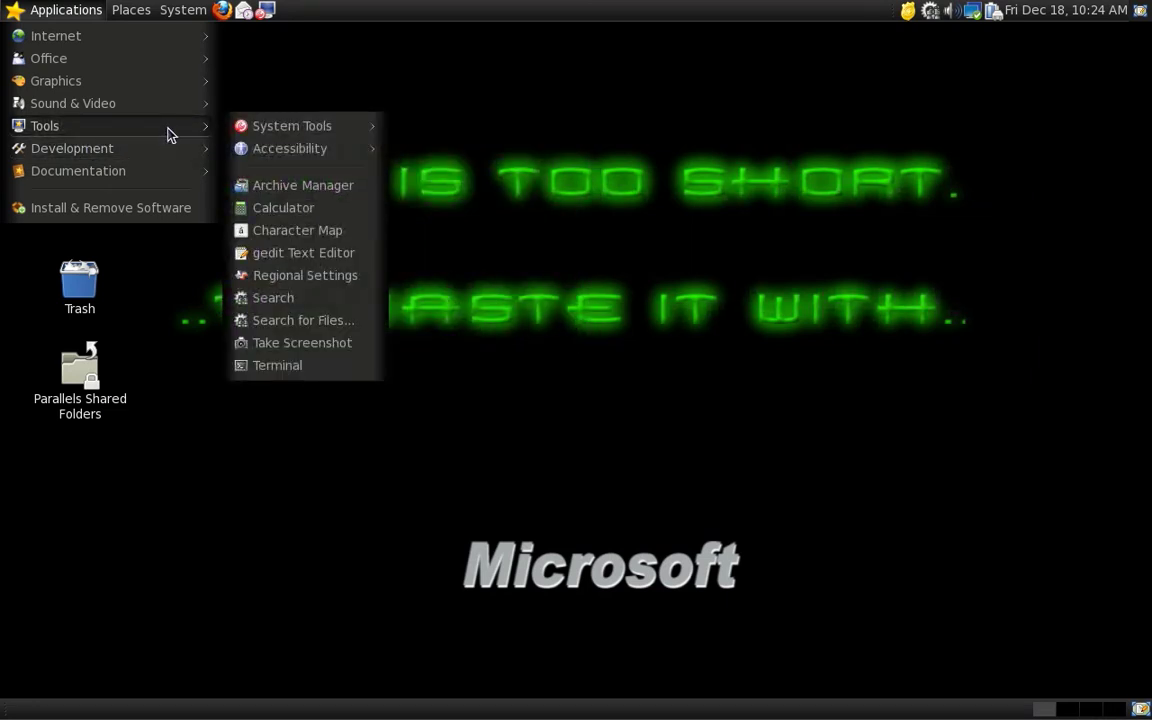
# Step: Browse the Places menu, then the System menu's Administration tools list
pyautogui.click(132, 8)
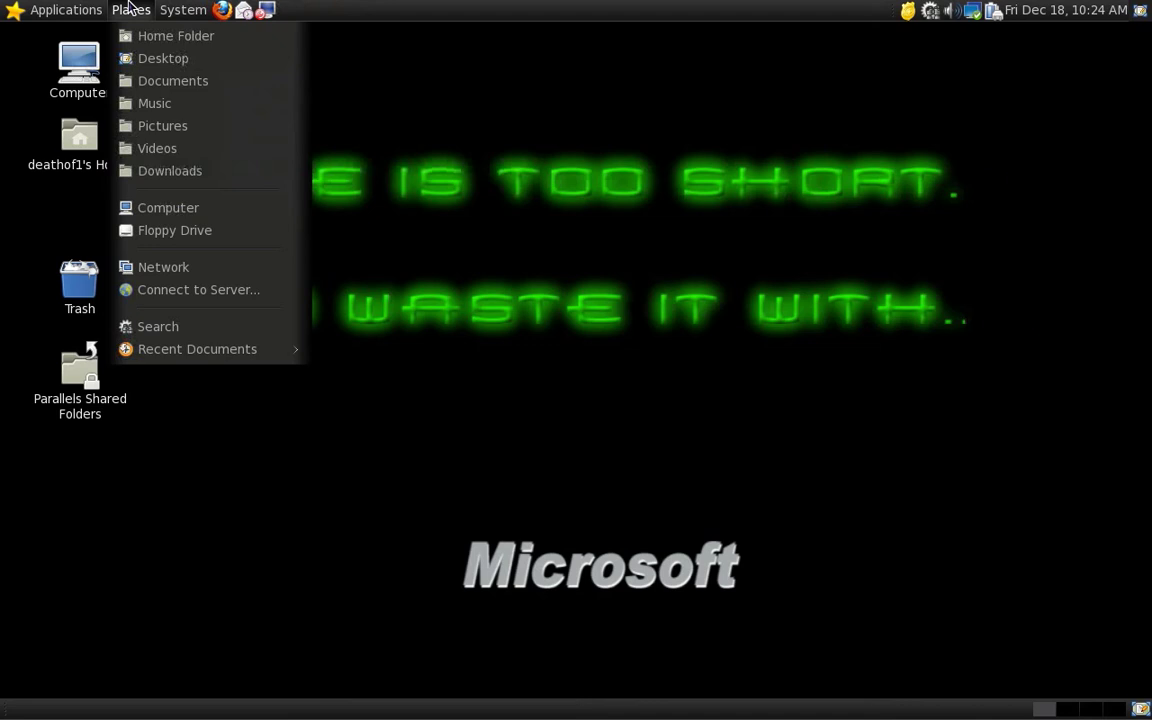
pyautogui.click(182, 8)
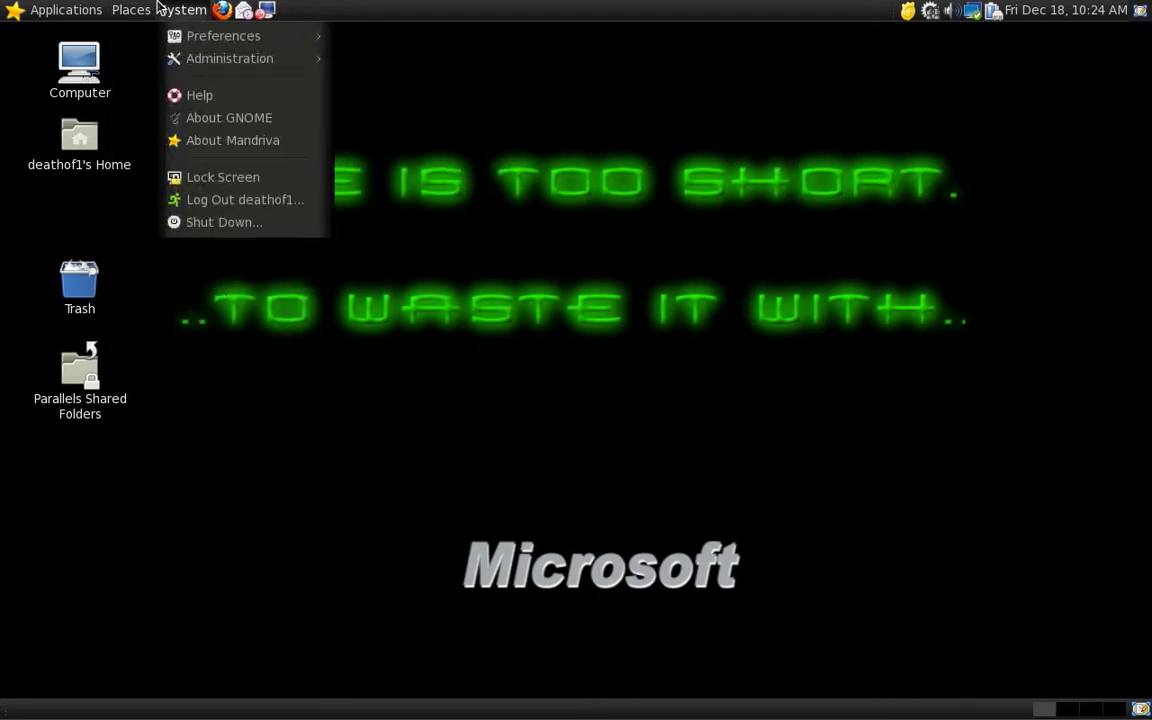
pyautogui.moveTo(224, 36)
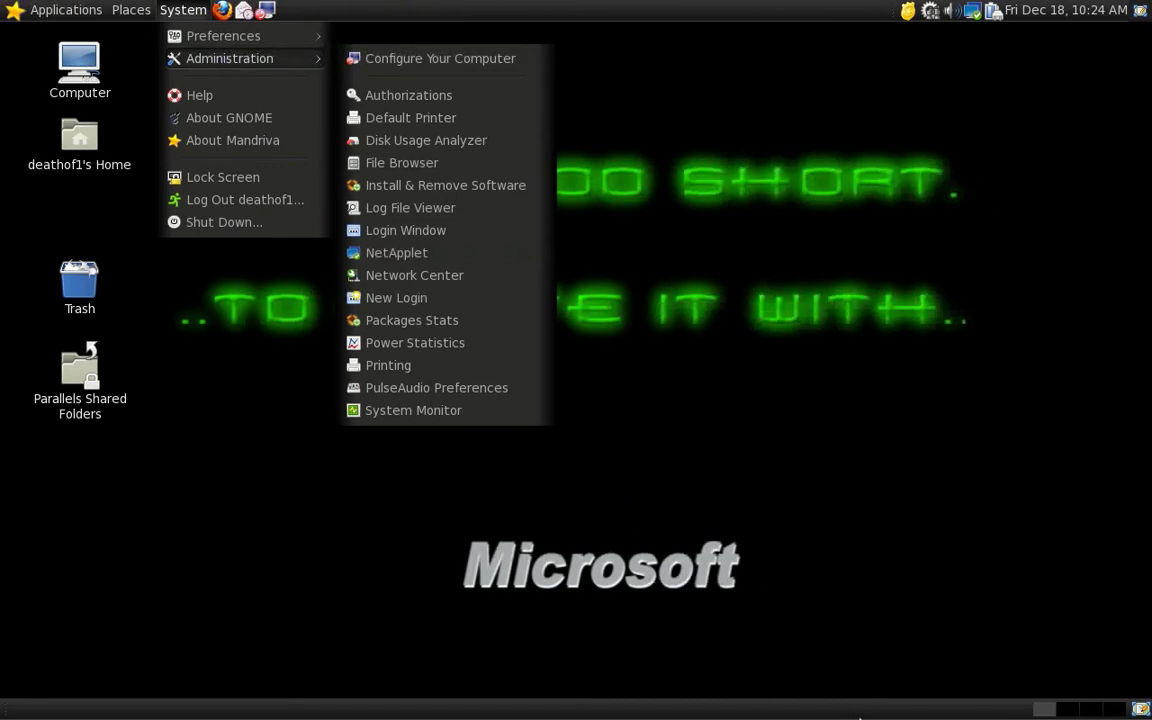
pyautogui.moveTo(876, 712)
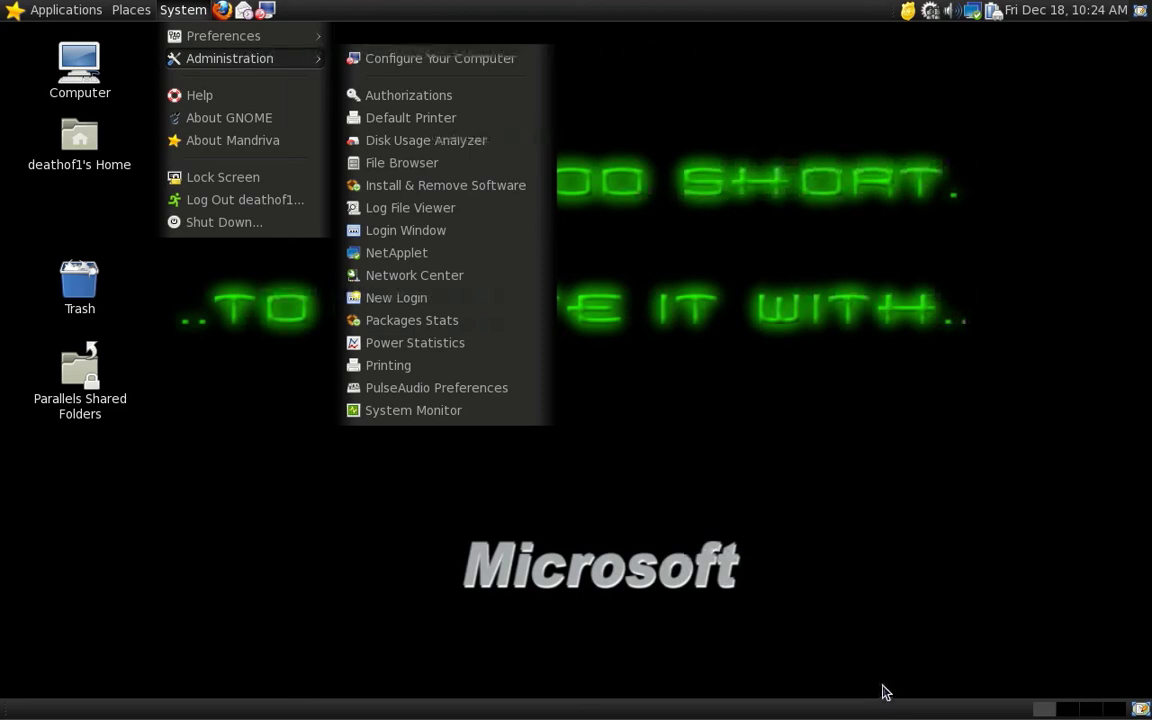
pyautogui.moveTo(794, 508)
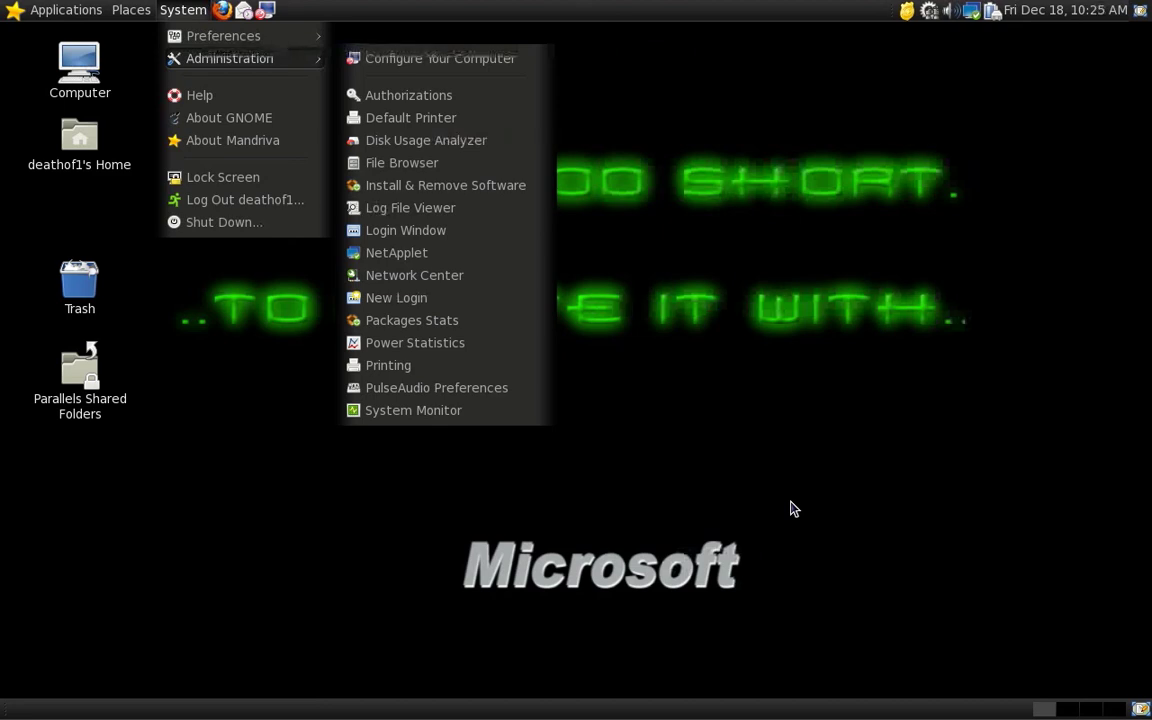
pyautogui.moveTo(512, 410)
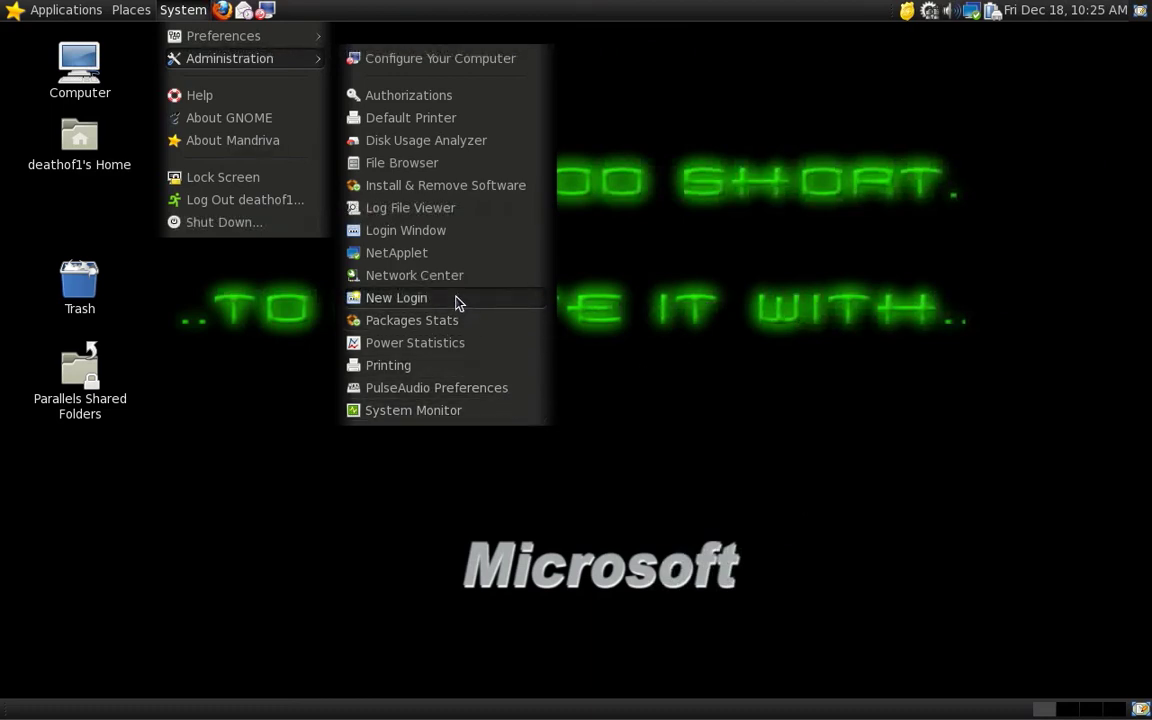
pyautogui.moveTo(448, 296)
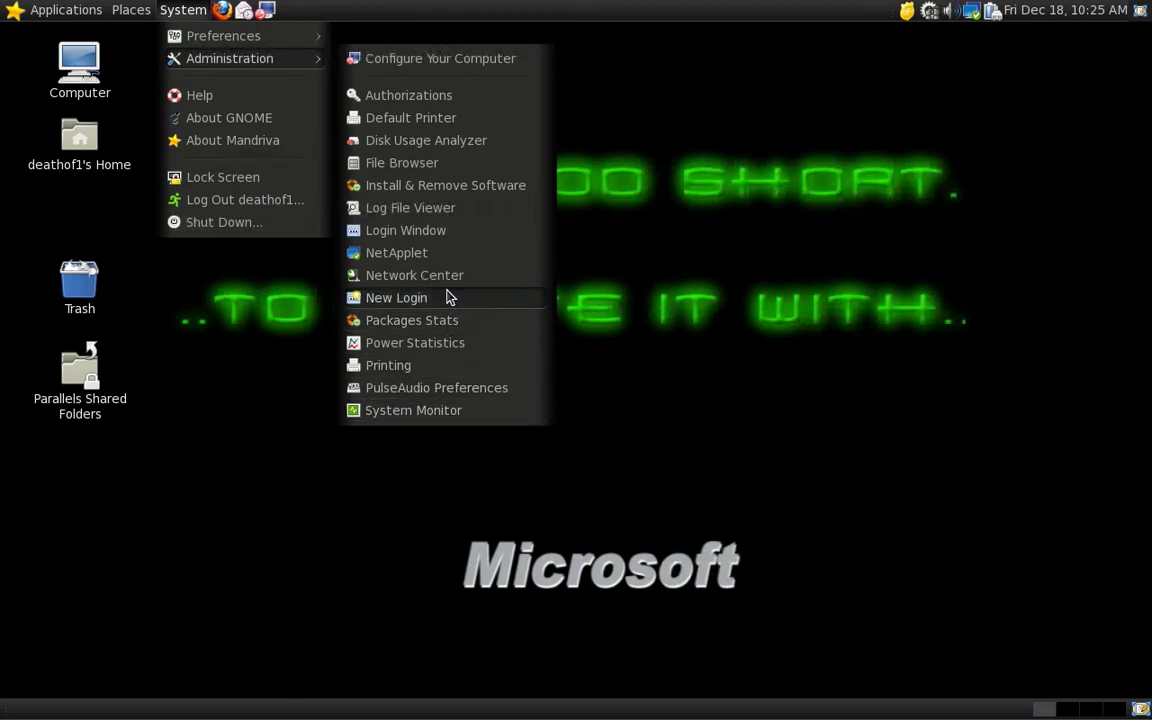
pyautogui.moveTo(396, 296)
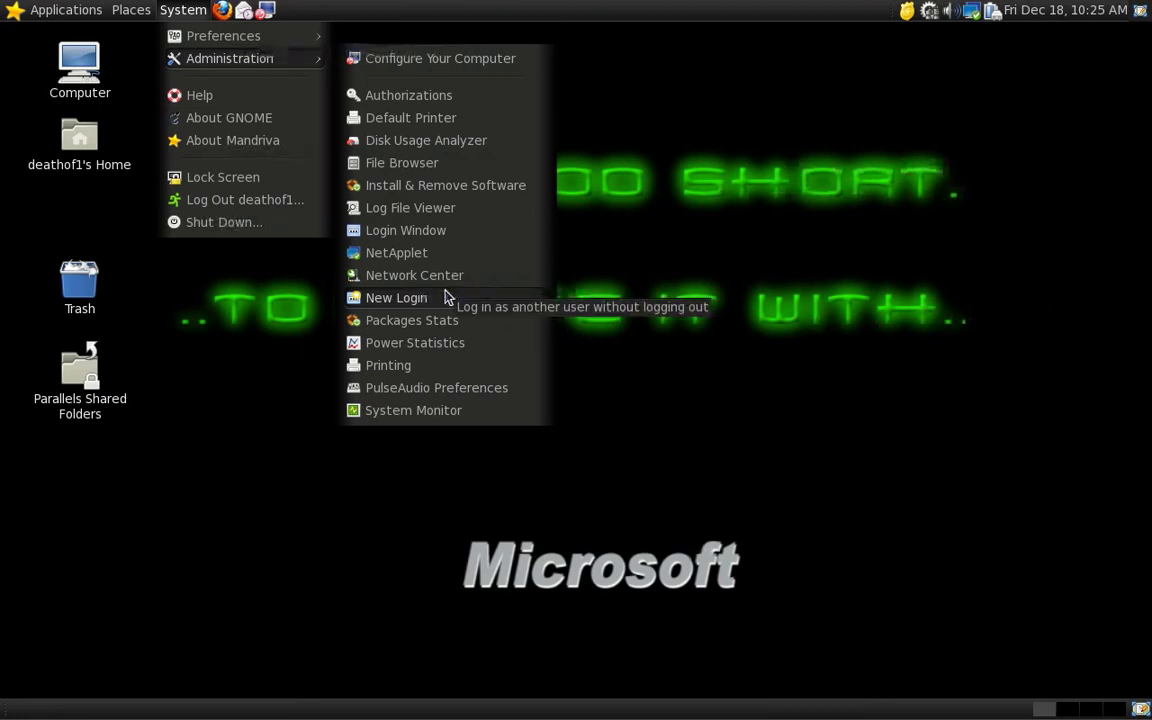
pyautogui.moveTo(424, 210)
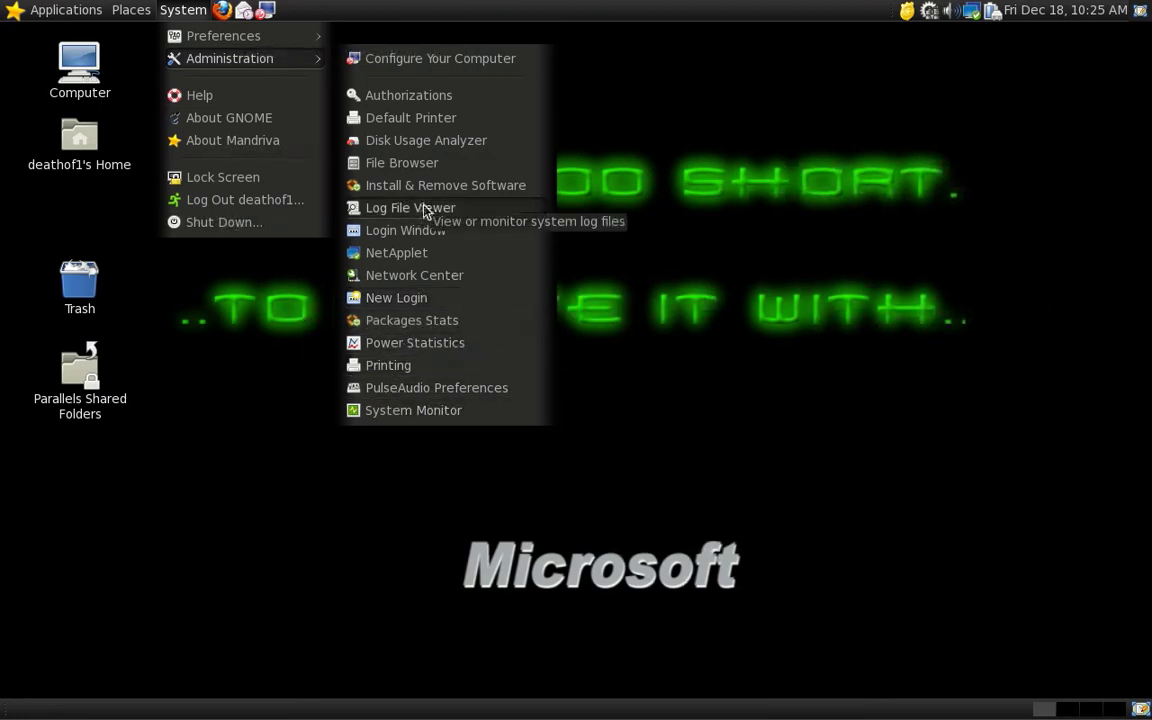
pyautogui.moveTo(436, 410)
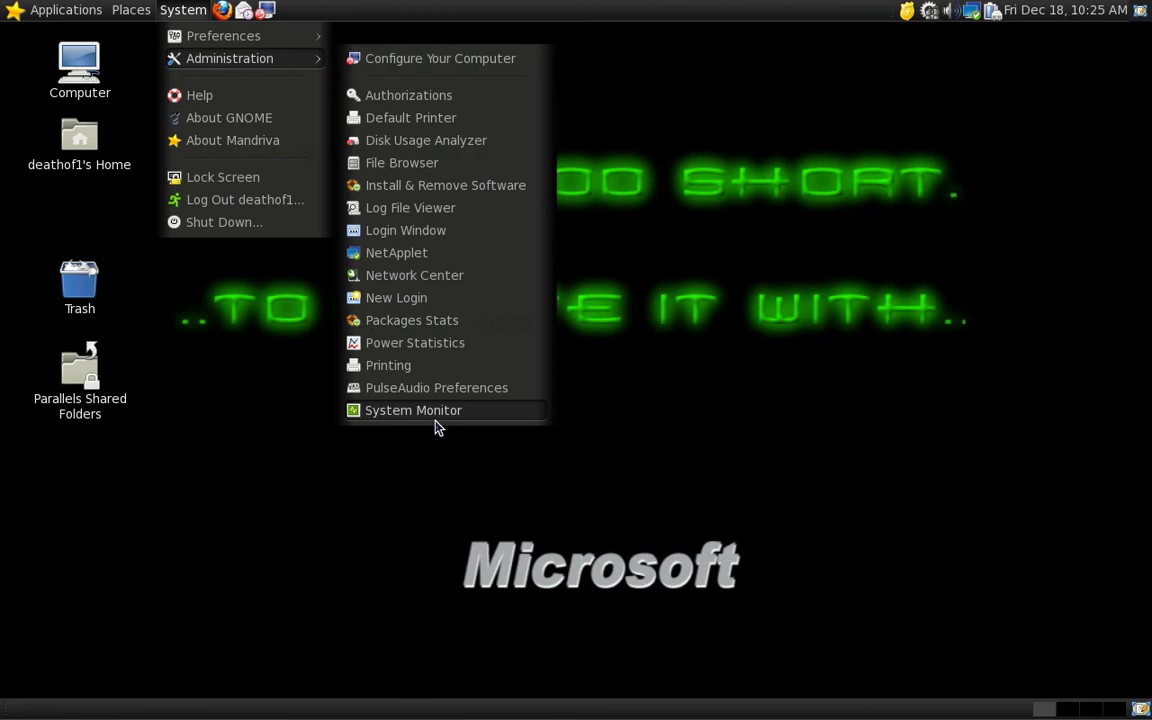
# Step: Launch System Monitor and show its System overview of Mandriva 2010.0, memory, CPUs and disk space
pyautogui.click(412, 410)
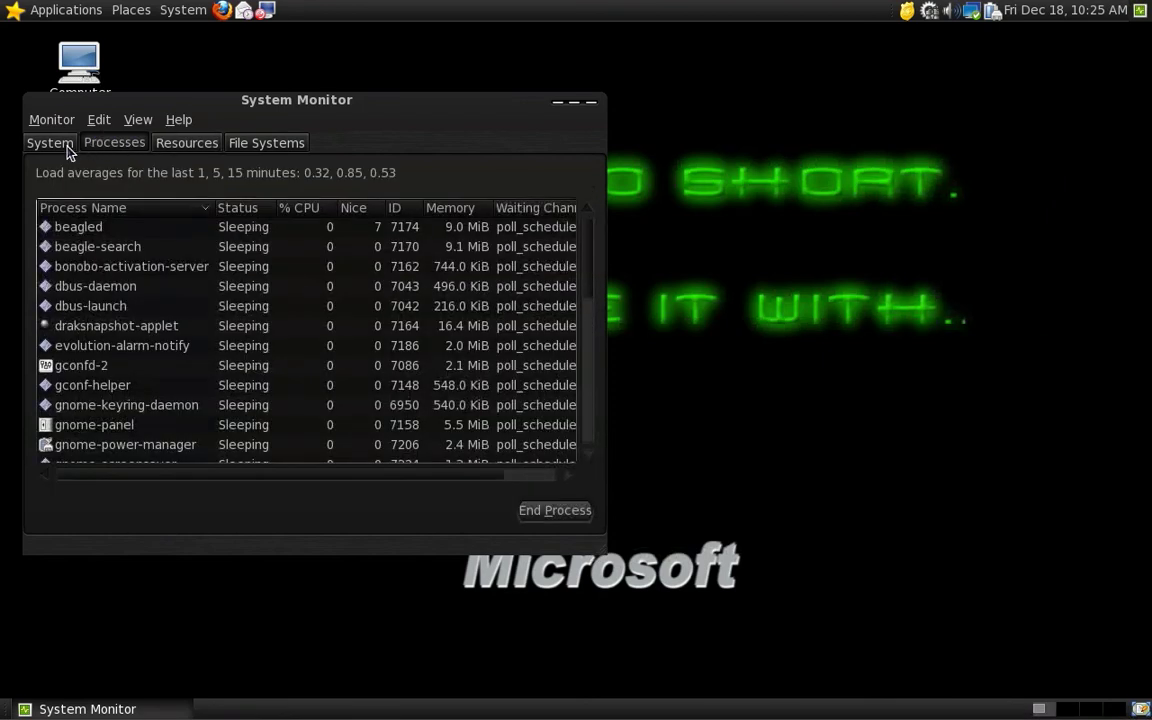
pyautogui.click(50, 142)
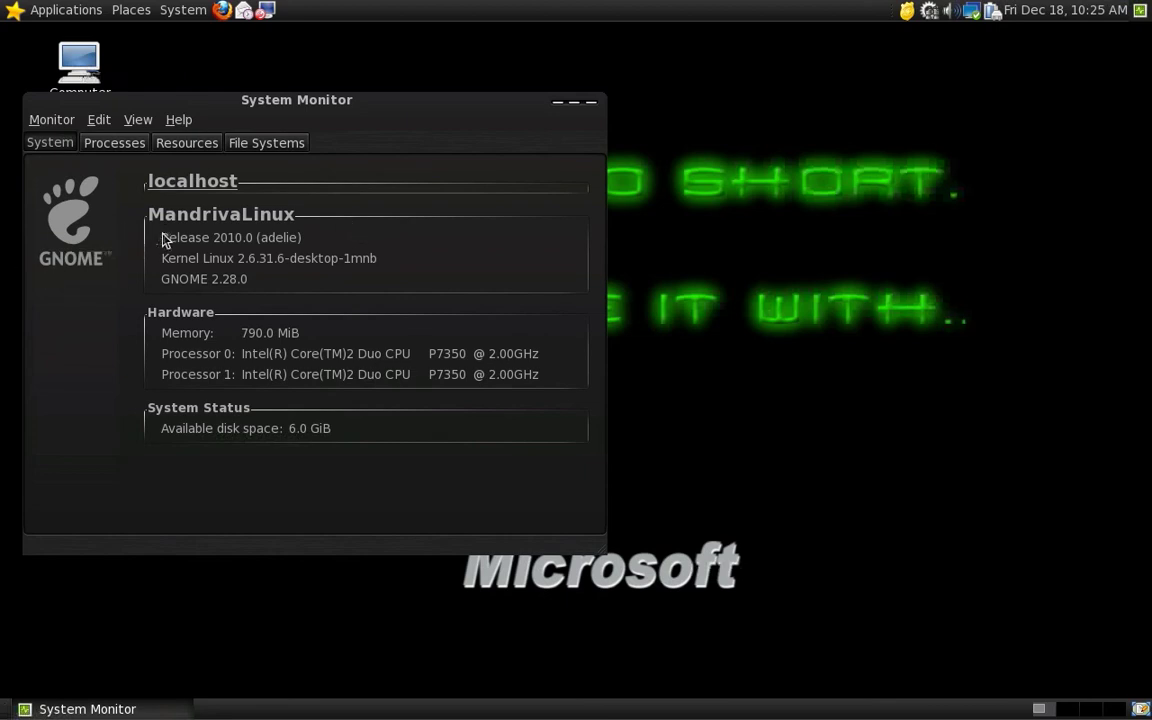
pyautogui.moveTo(464, 344)
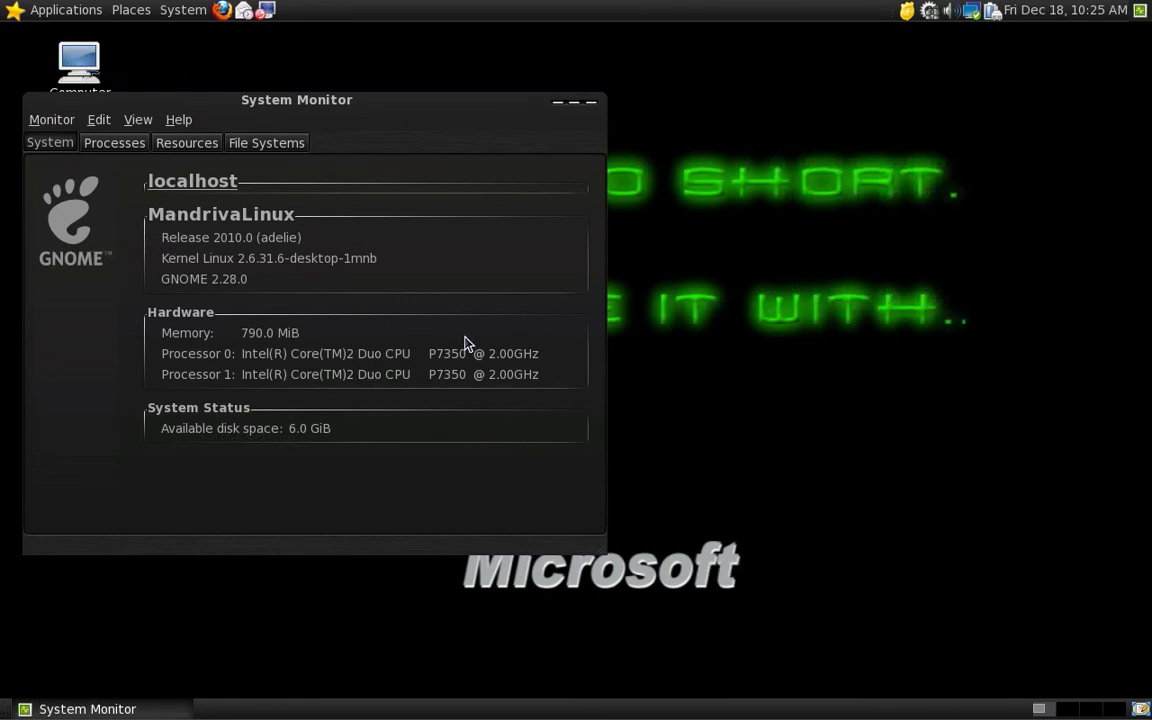